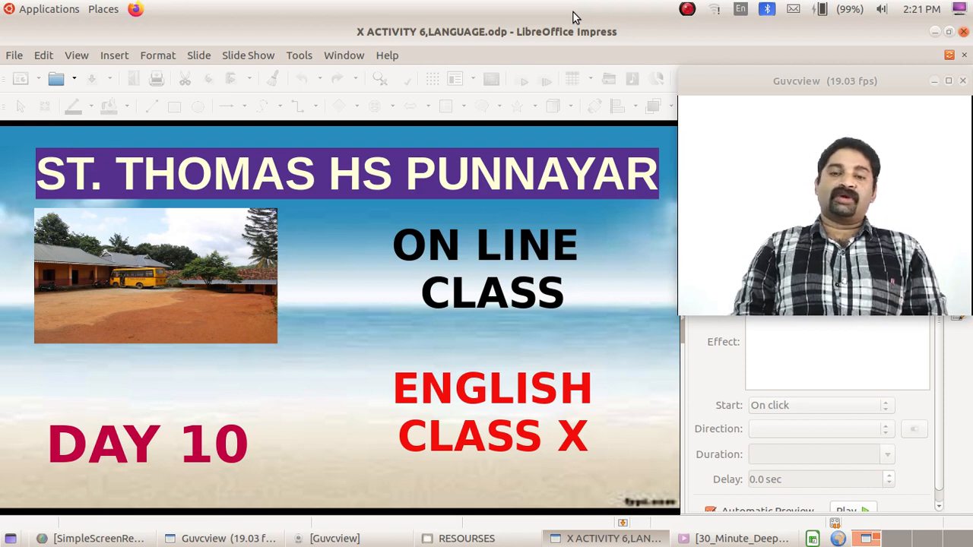
mouse_move(784, 40)
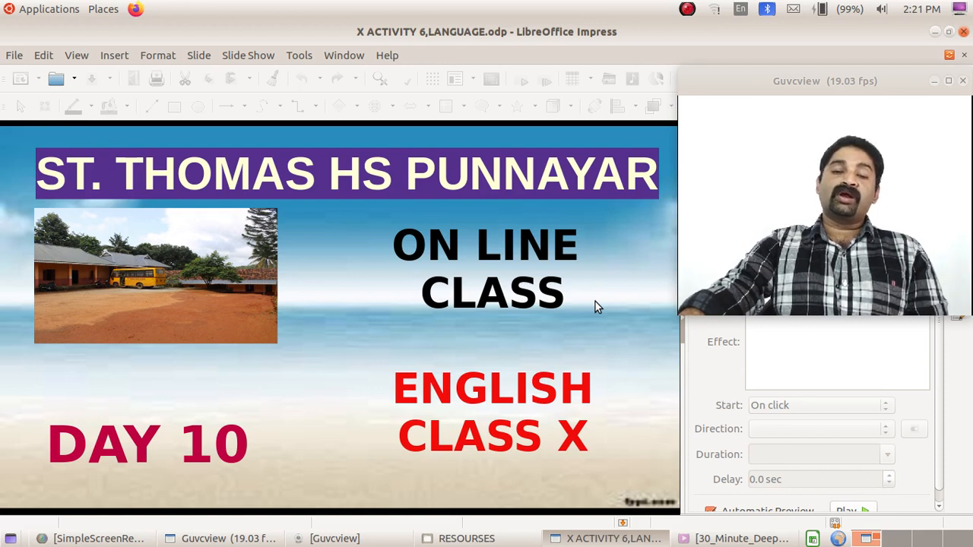
mouse_move(605, 292)
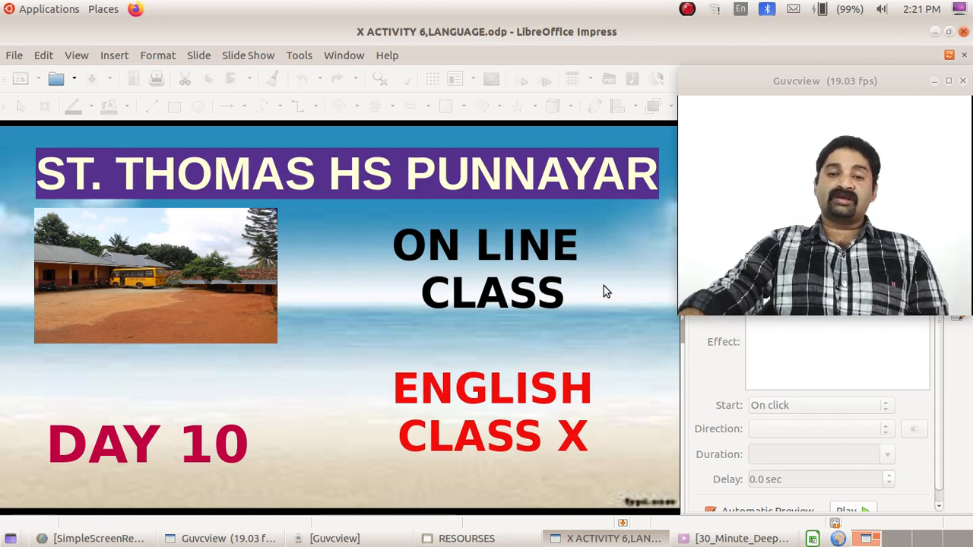
mouse_move(620, 277)
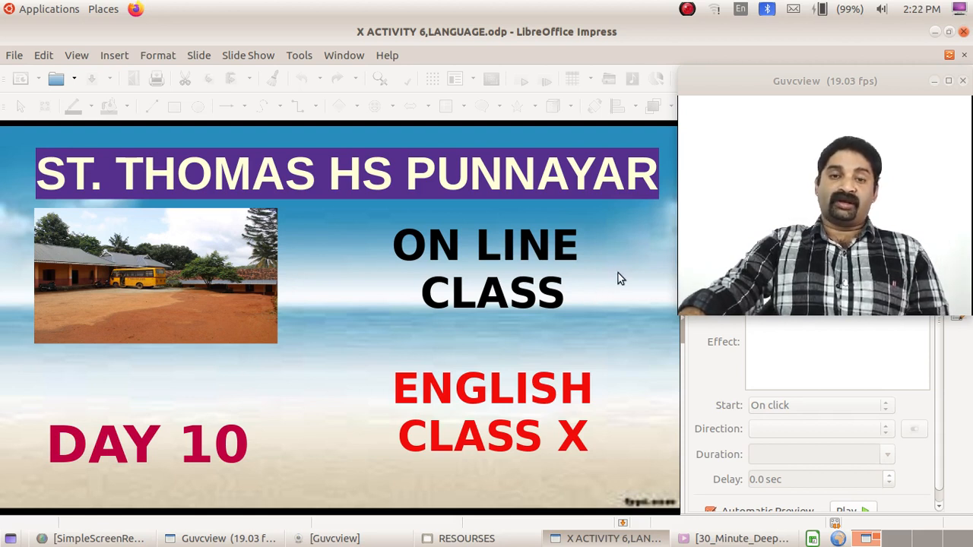
mouse_move(580, 295)
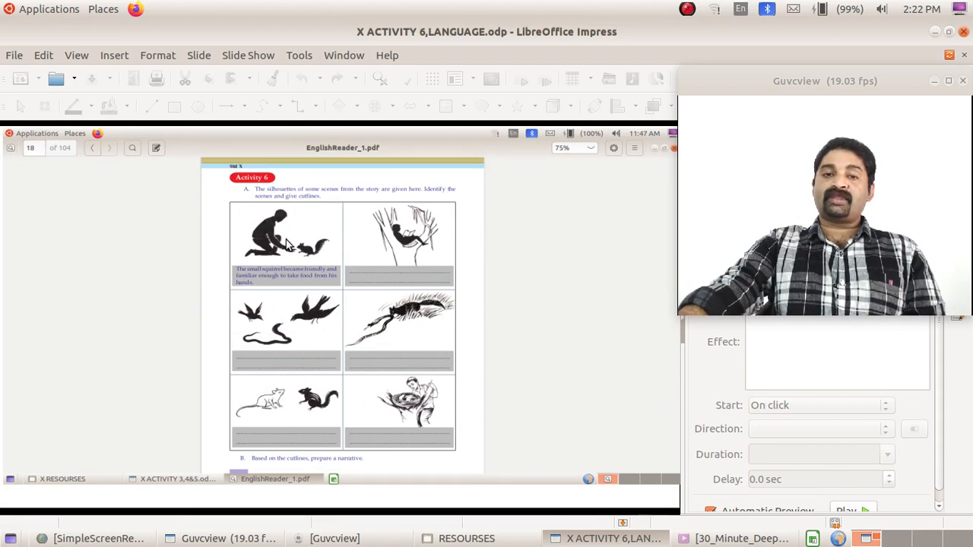
mouse_move(337, 255)
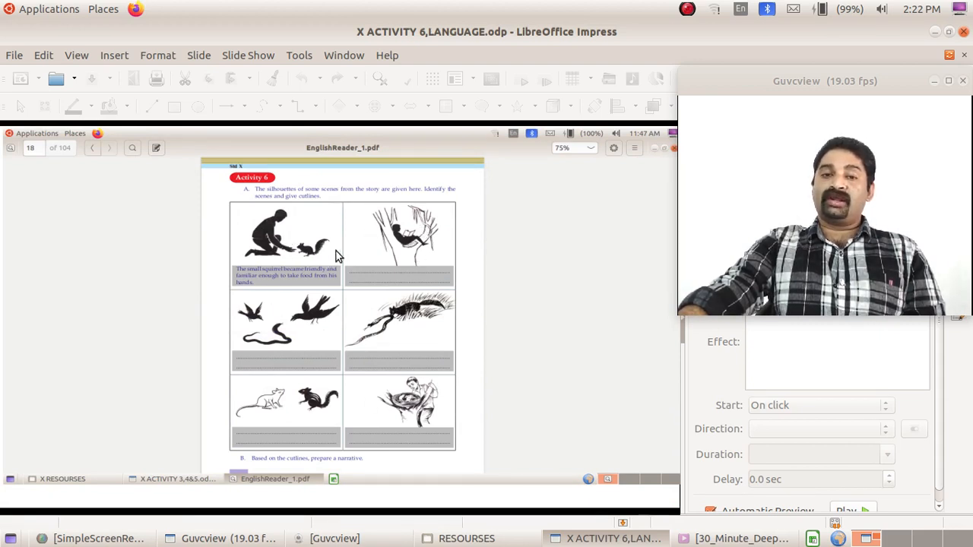
mouse_move(383, 237)
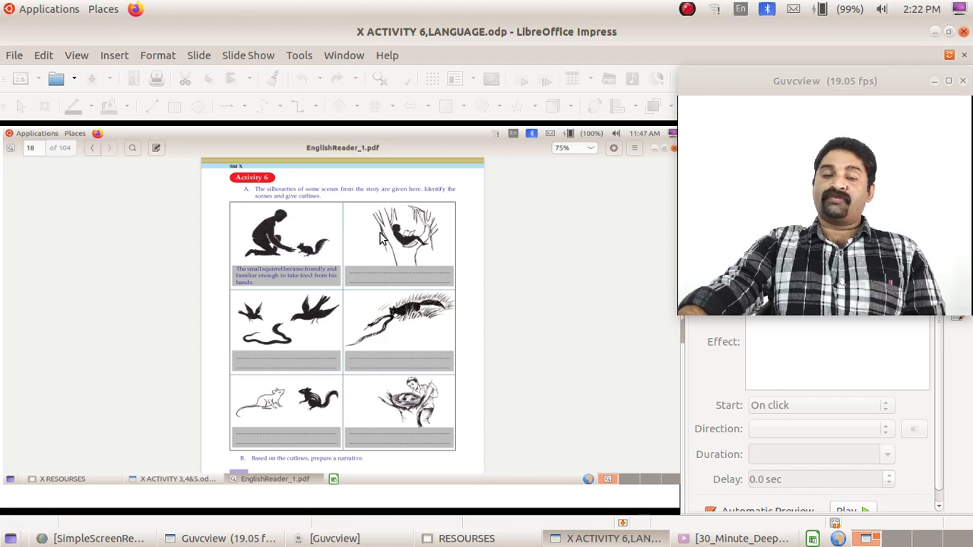
mouse_move(274, 283)
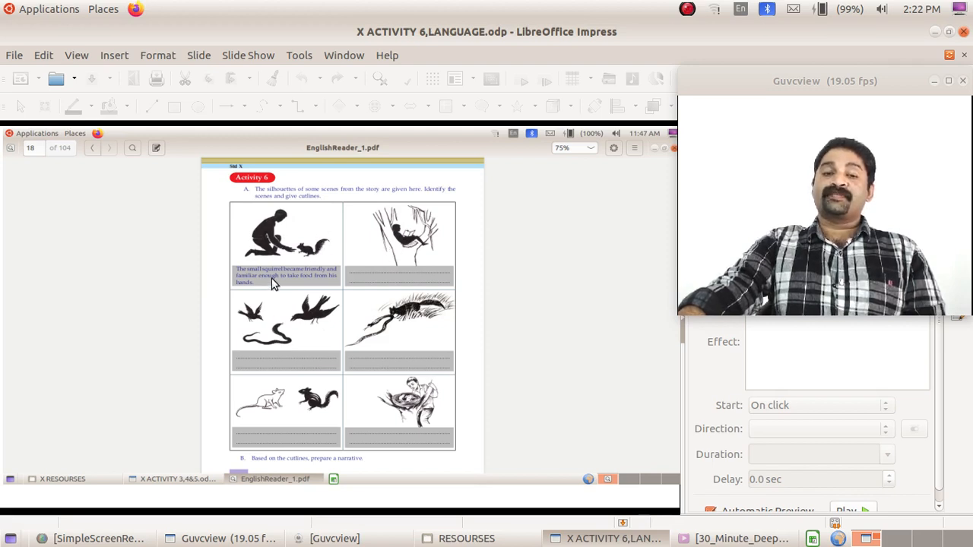
mouse_move(425, 464)
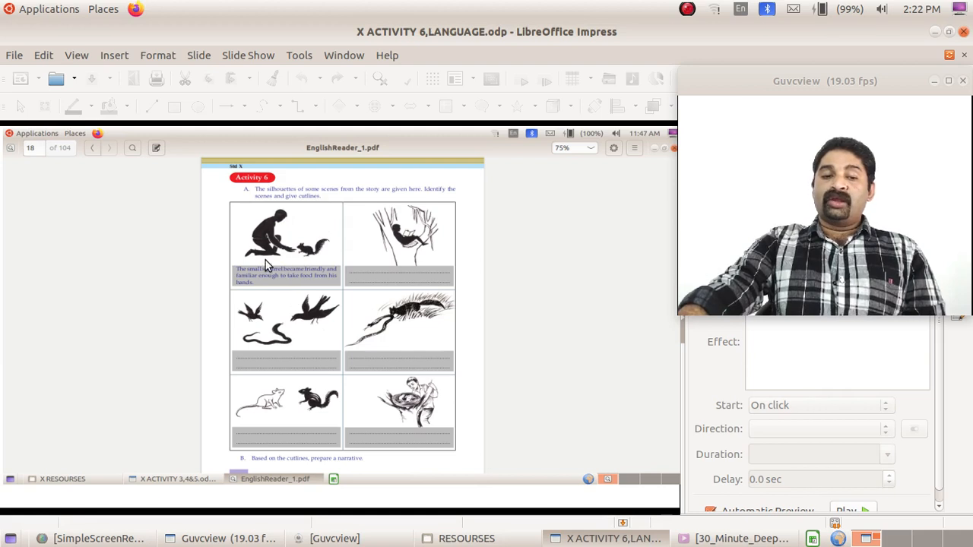
mouse_move(311, 252)
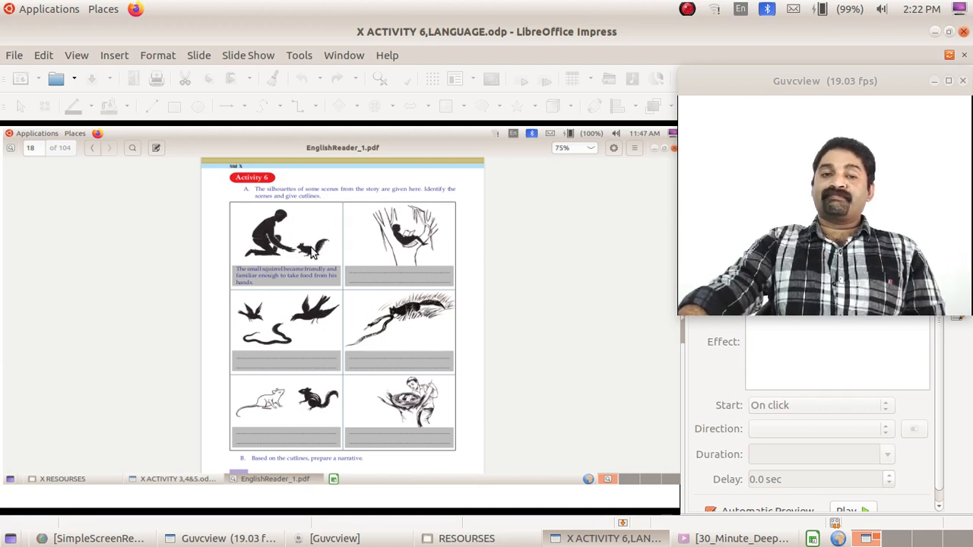
mouse_move(327, 214)
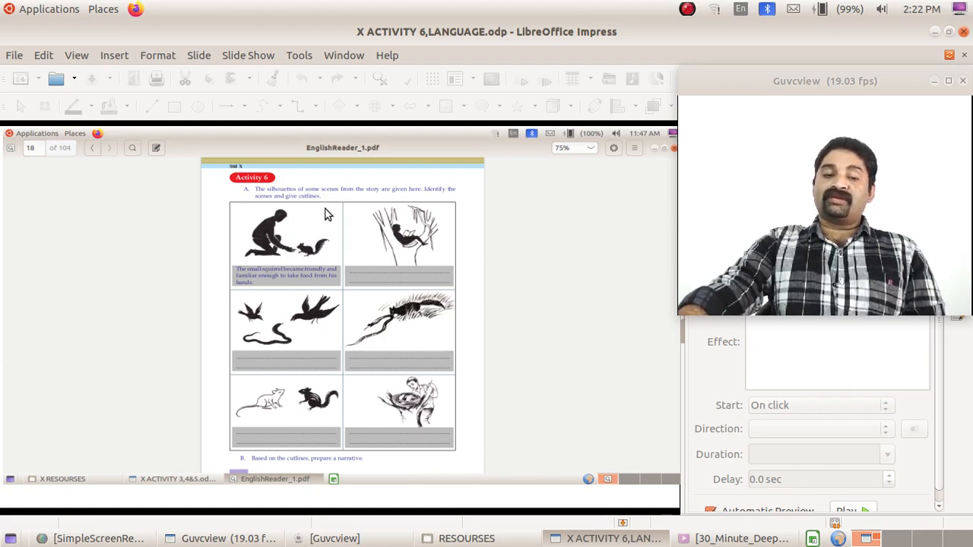
mouse_move(266, 277)
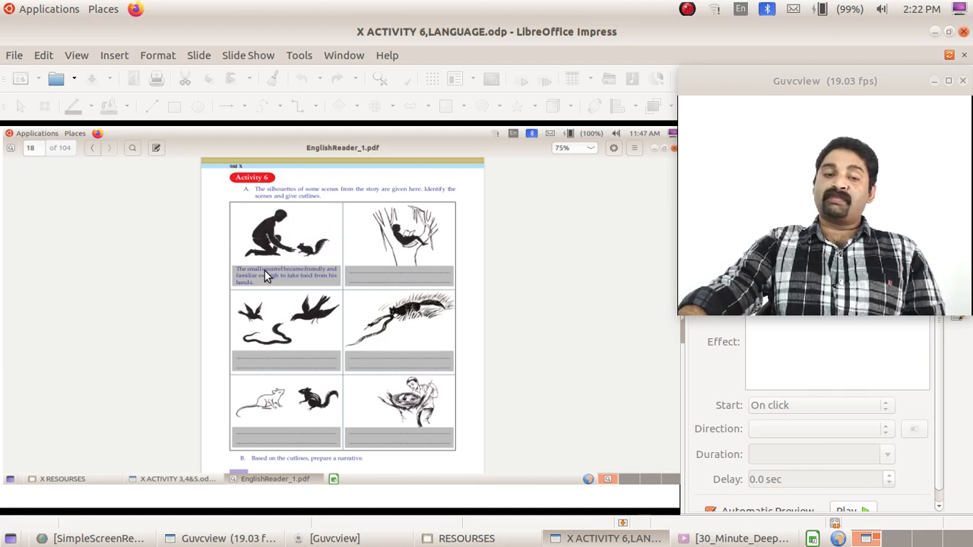
mouse_move(255, 283)
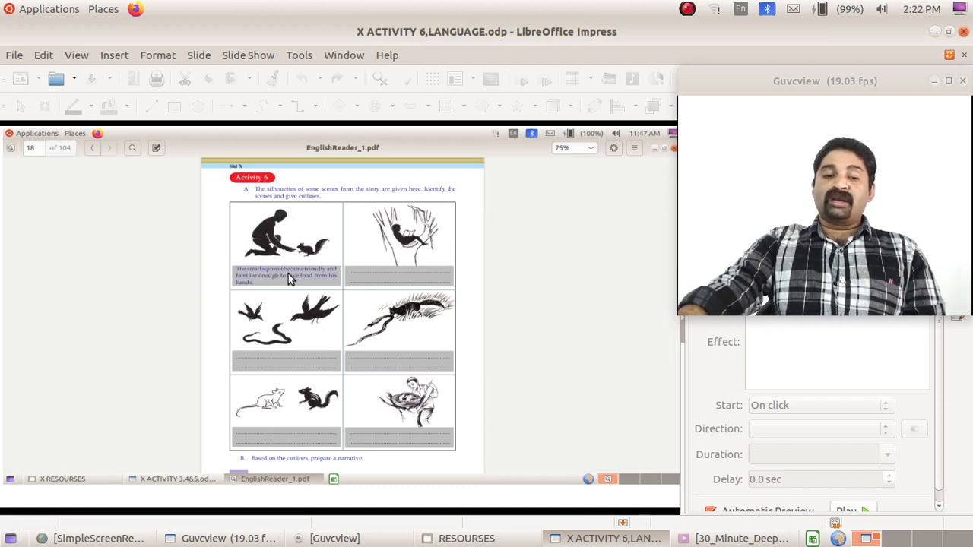
mouse_move(258, 285)
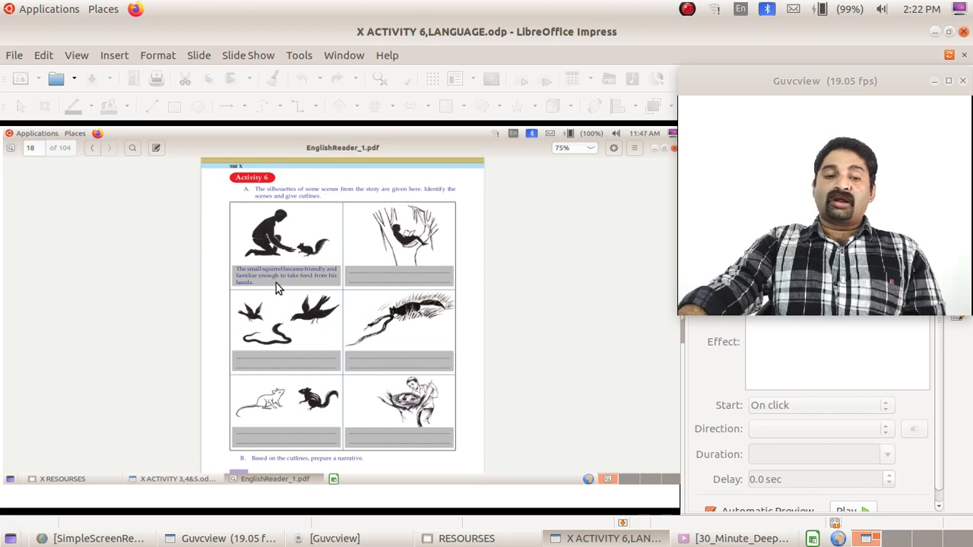
mouse_move(281, 293)
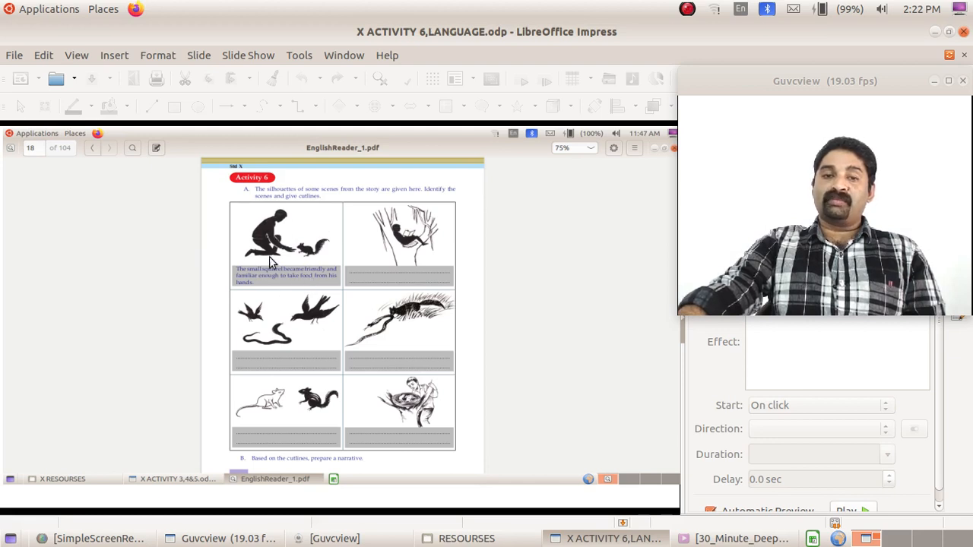
mouse_move(390, 231)
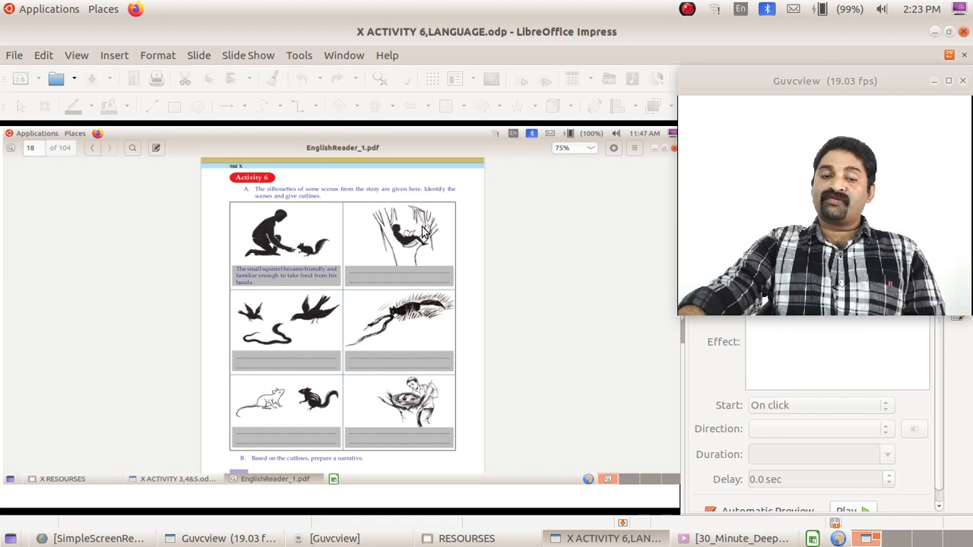
mouse_move(413, 258)
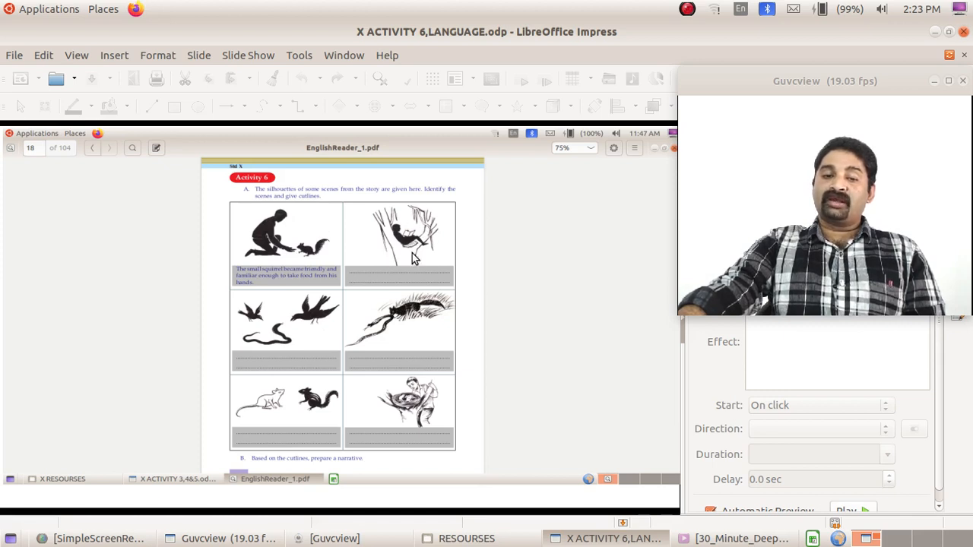
mouse_move(281, 298)
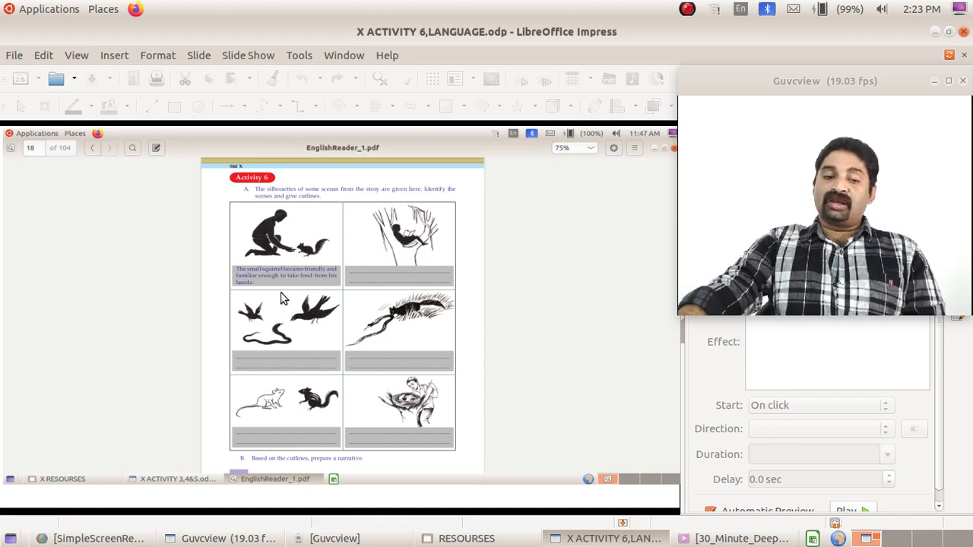
mouse_move(386, 307)
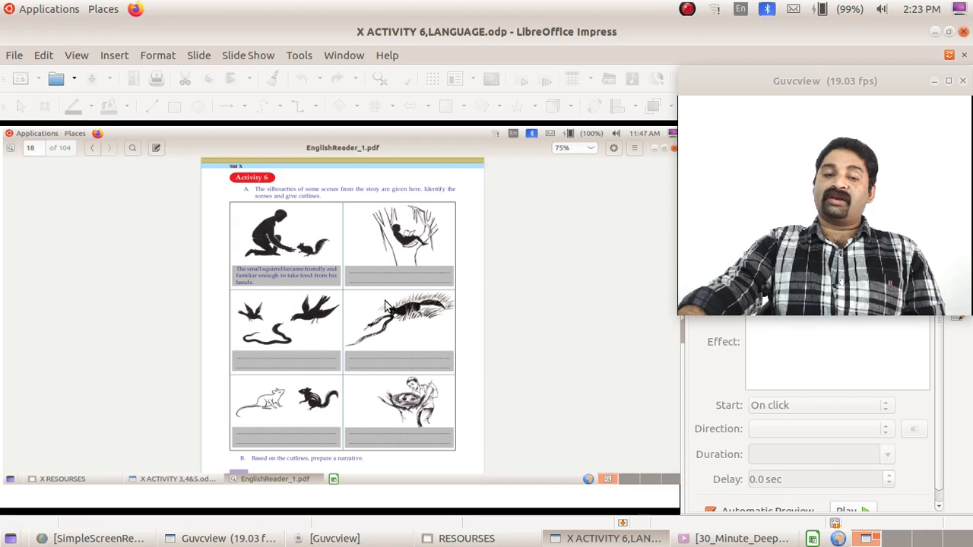
mouse_move(444, 359)
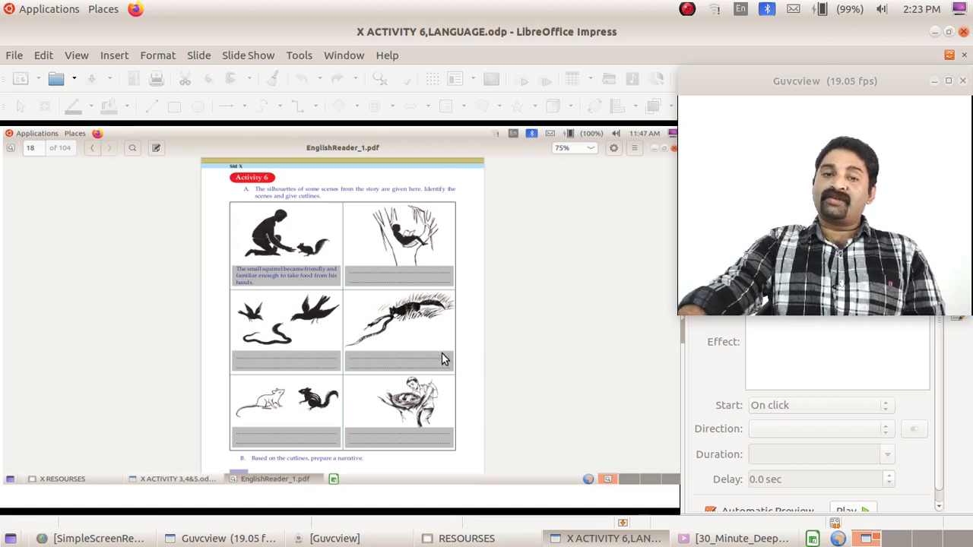
mouse_move(408, 340)
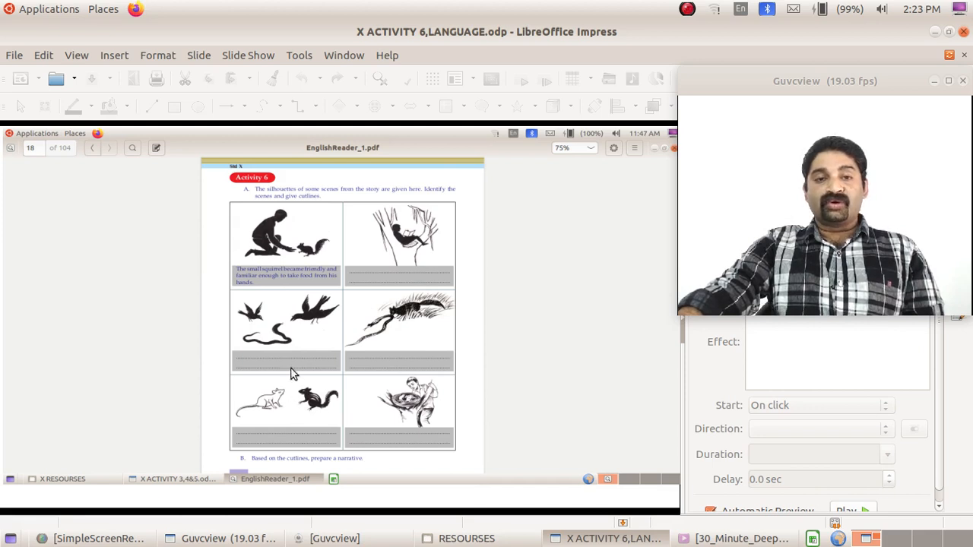
mouse_move(316, 386)
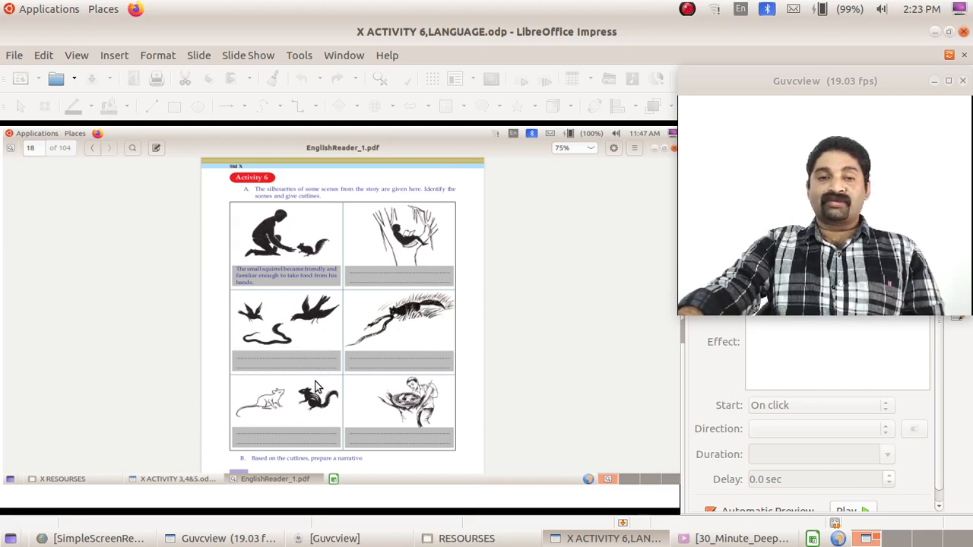
mouse_move(368, 414)
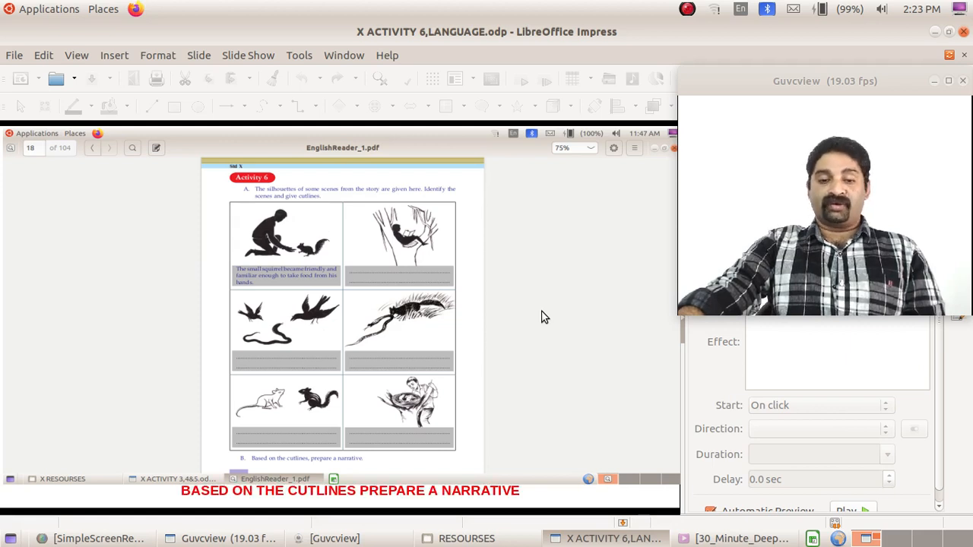
mouse_move(469, 509)
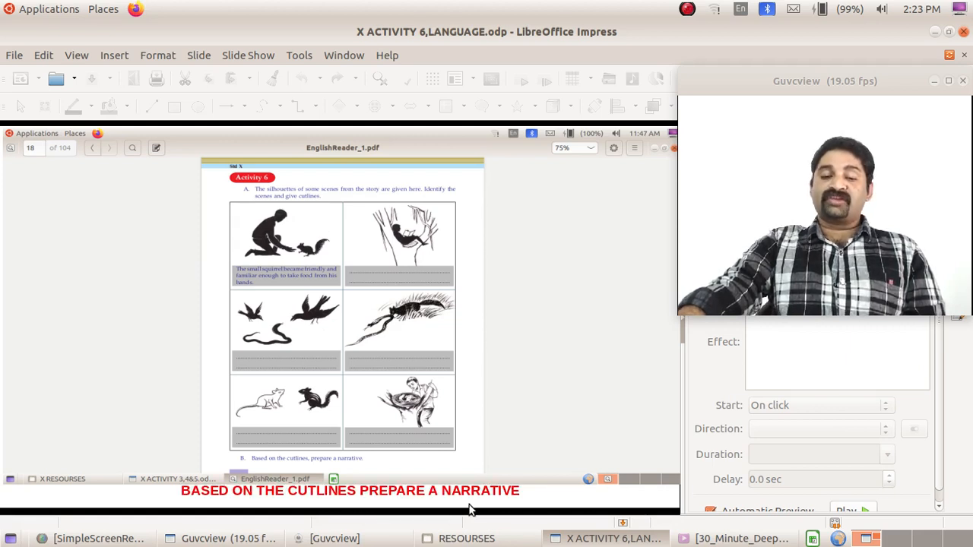
mouse_move(510, 359)
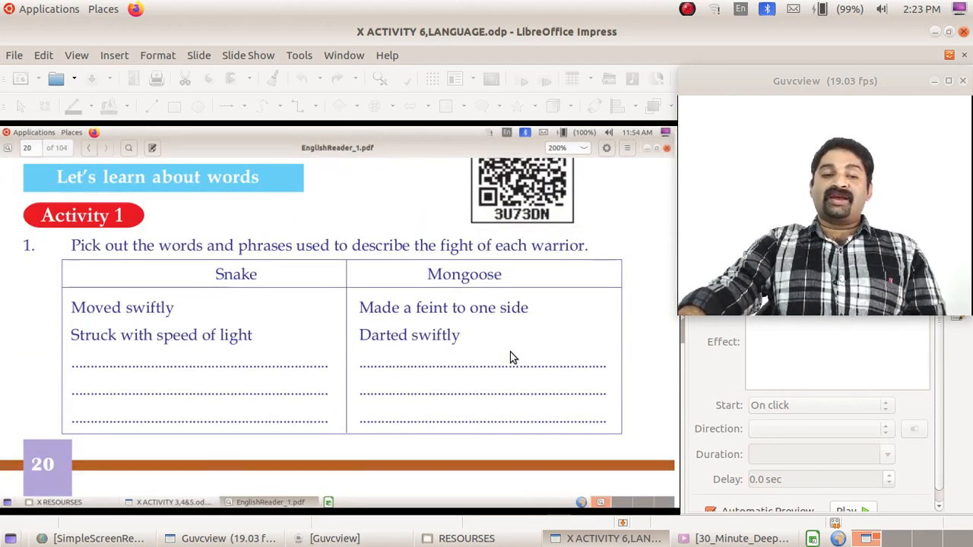
mouse_move(295, 358)
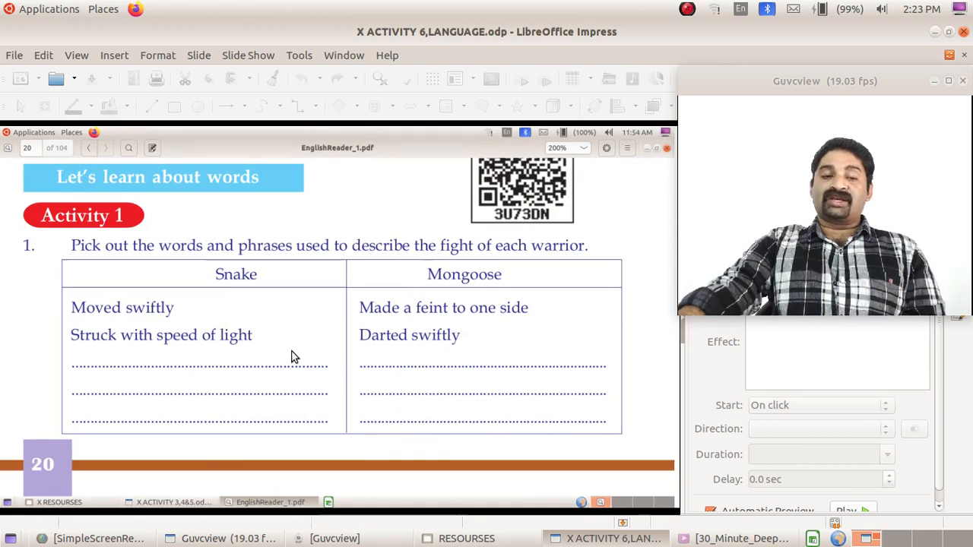
mouse_move(155, 203)
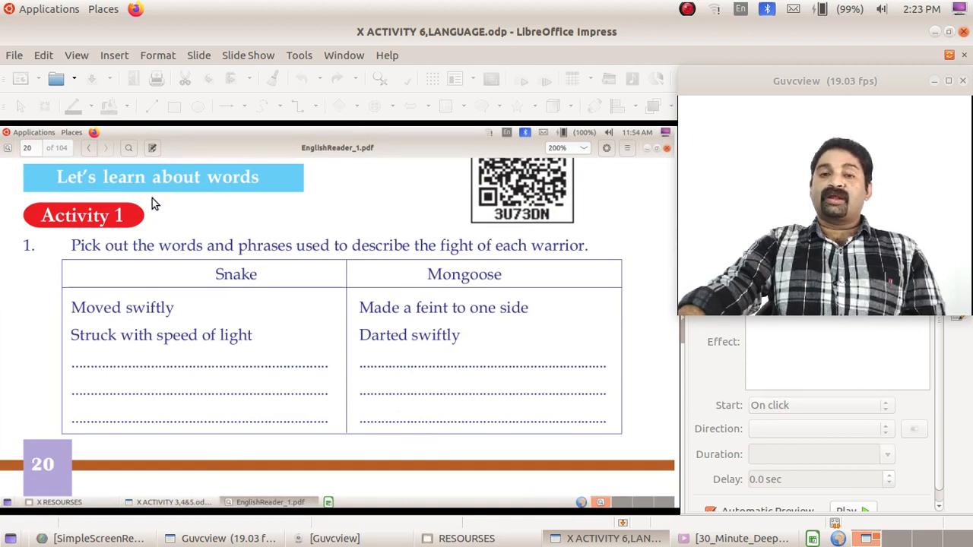
mouse_move(389, 231)
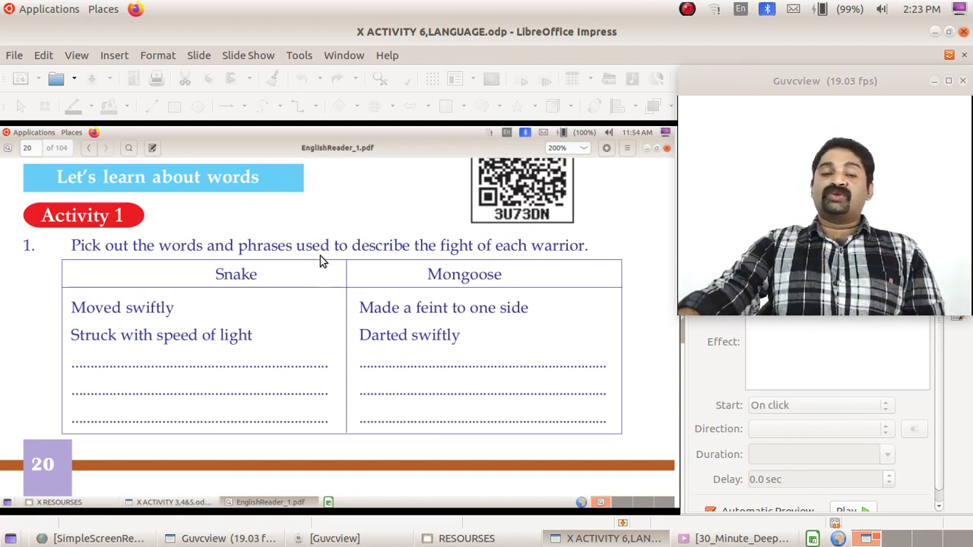
mouse_move(487, 268)
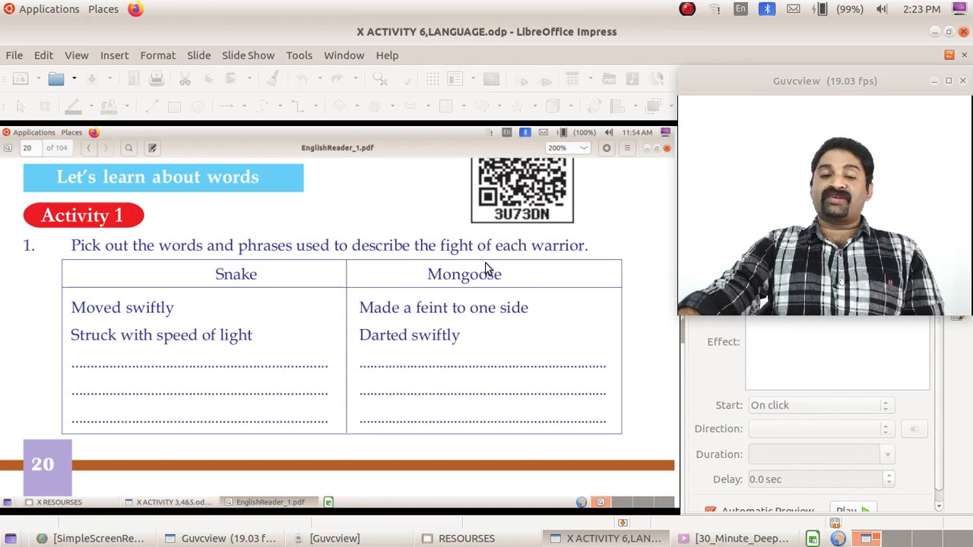
mouse_move(270, 286)
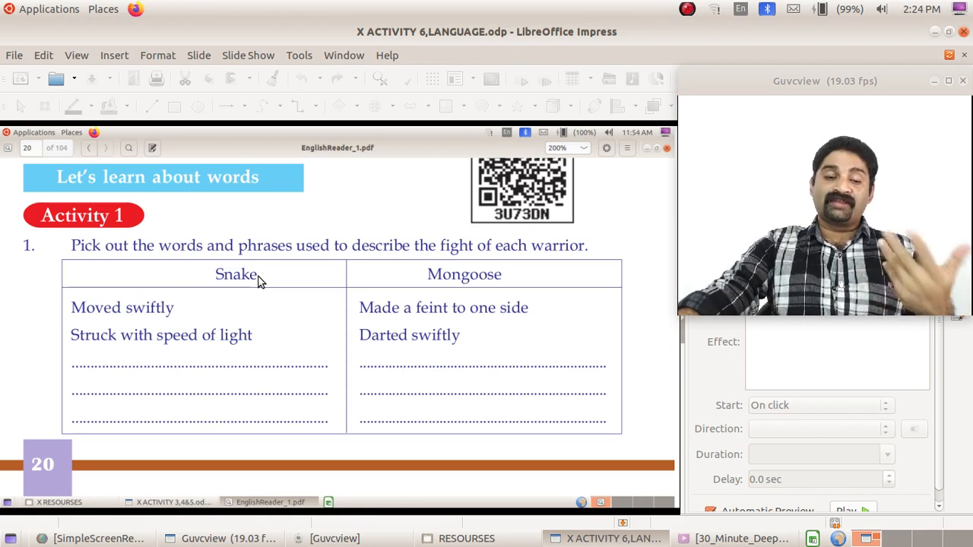
mouse_move(200, 310)
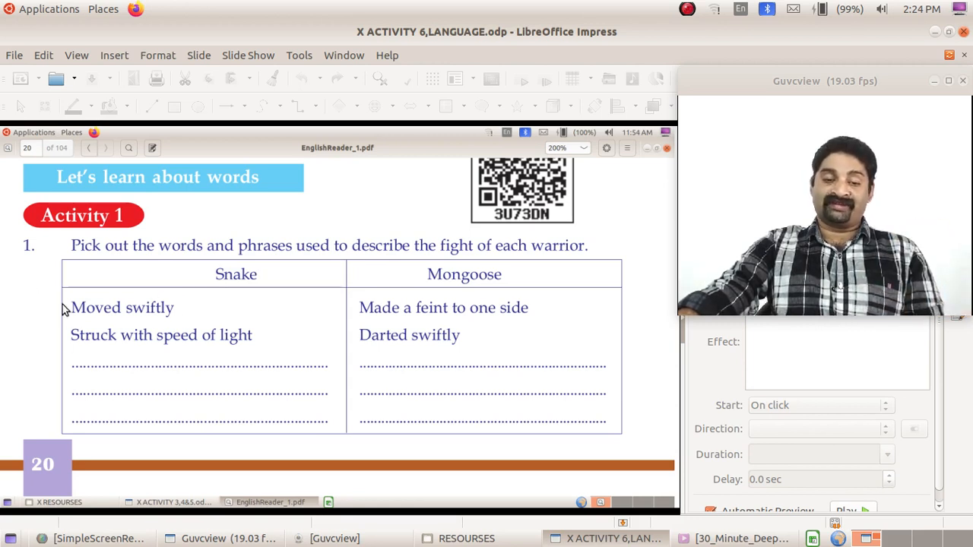
mouse_move(262, 289)
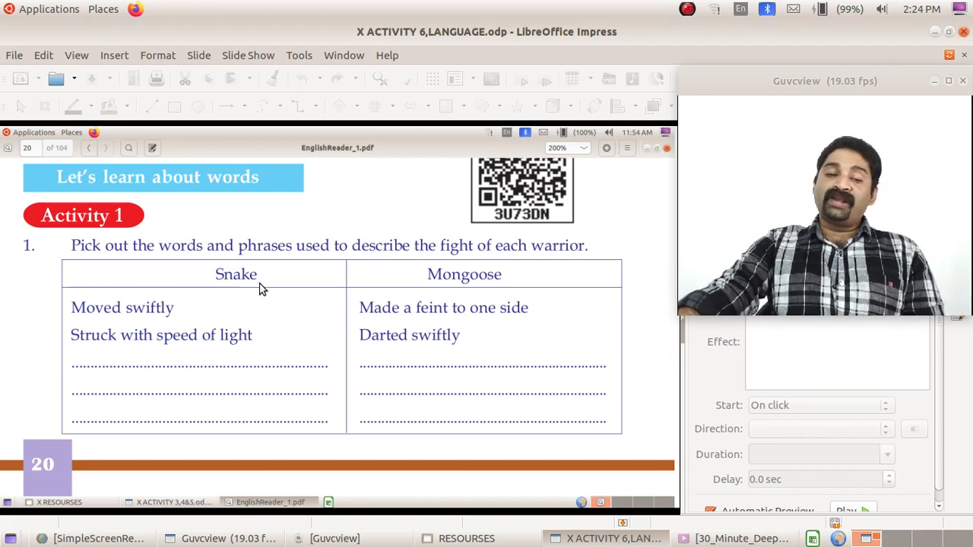
mouse_move(245, 284)
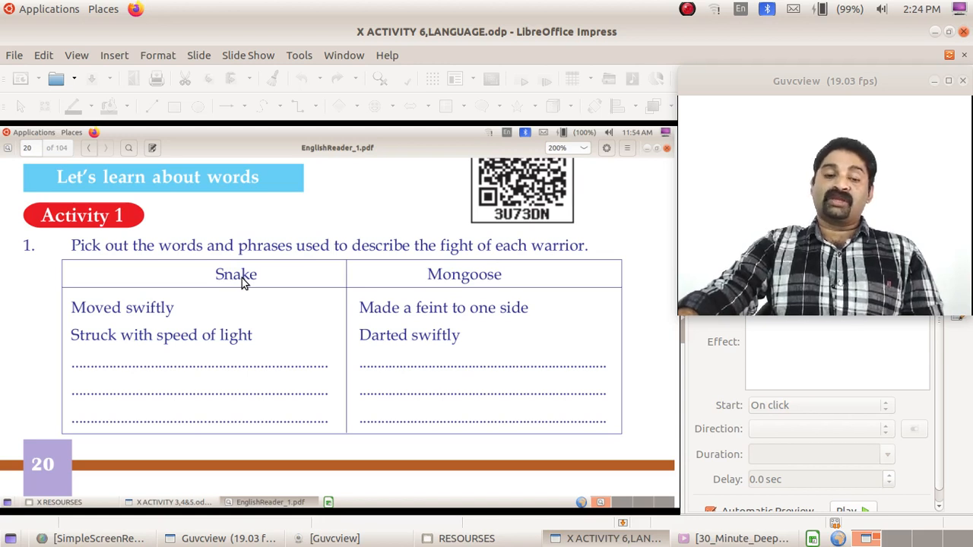
mouse_move(493, 277)
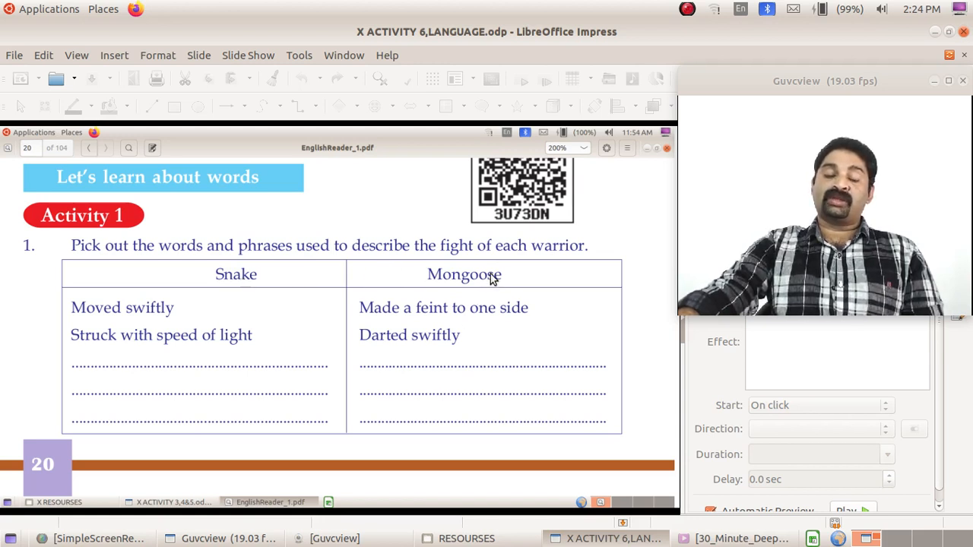
mouse_move(465, 352)
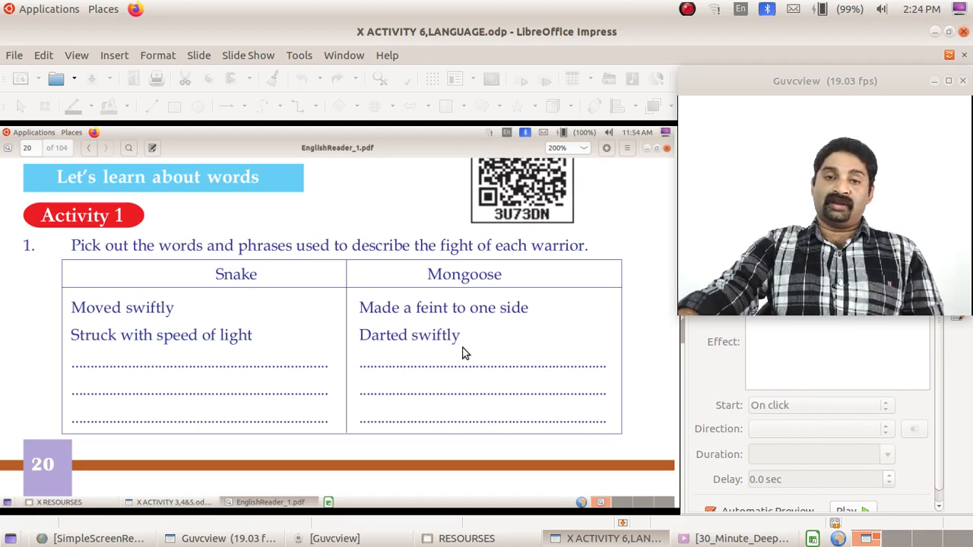
mouse_move(463, 359)
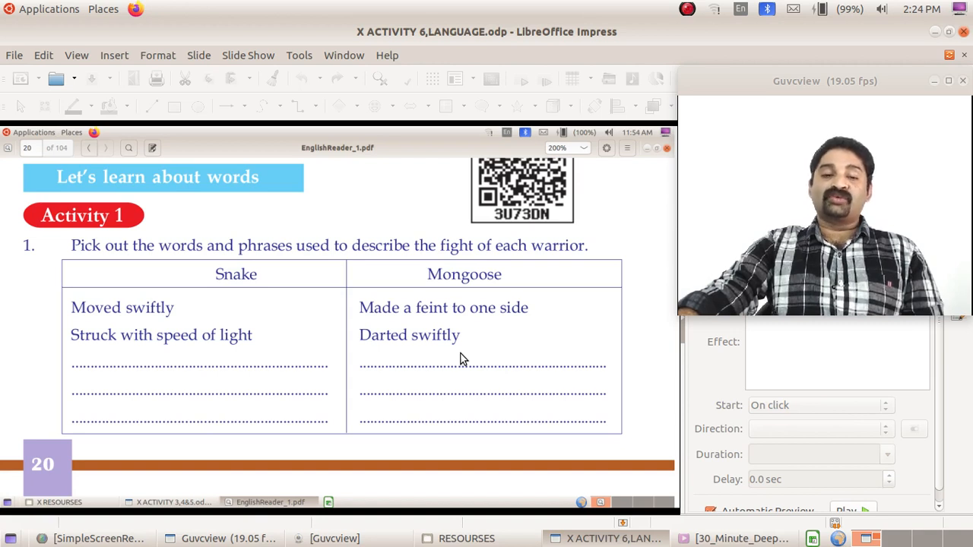
scroll("down", 3)
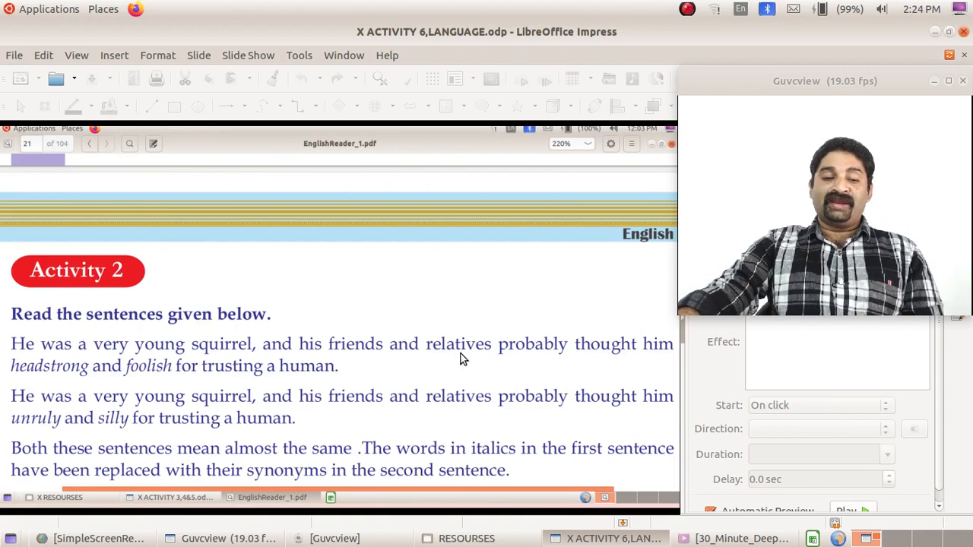
mouse_move(58, 357)
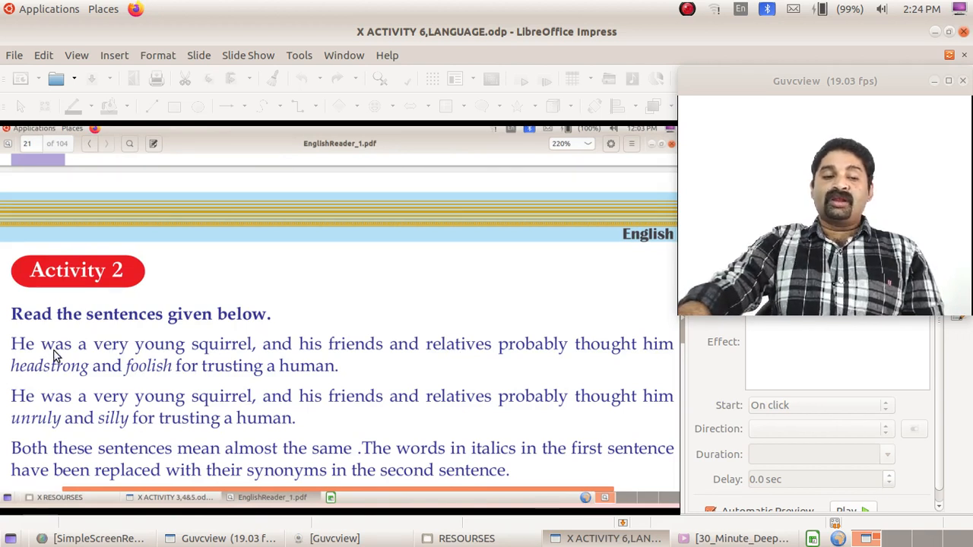
mouse_move(237, 354)
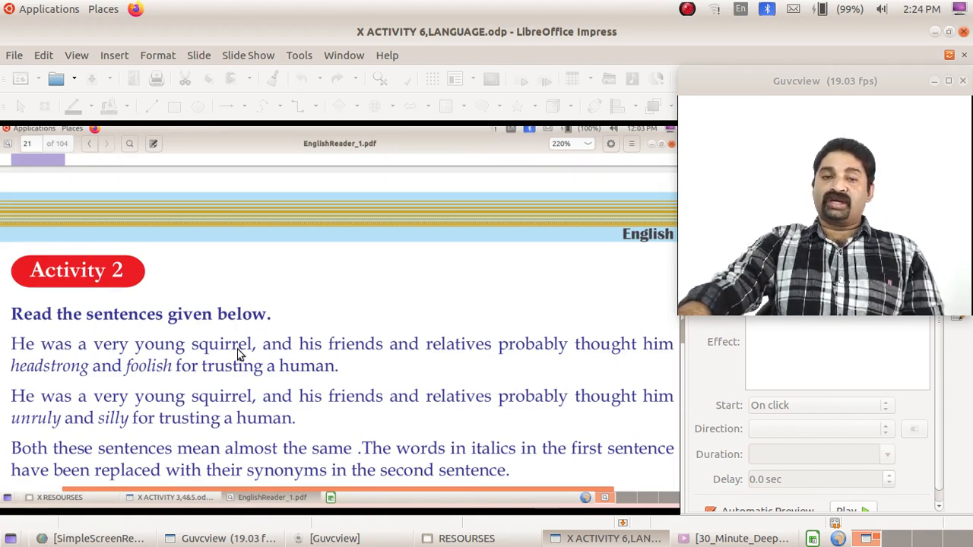
mouse_move(510, 362)
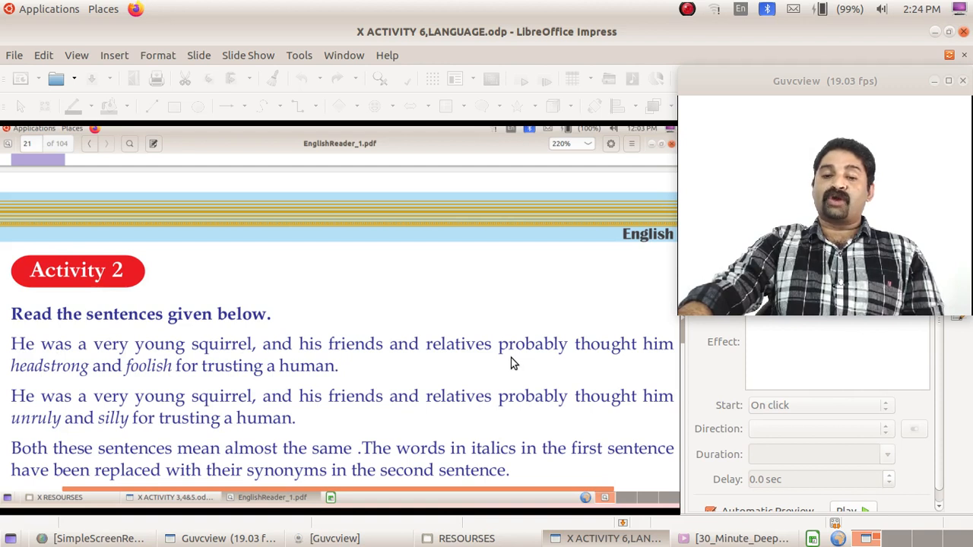
mouse_move(76, 377)
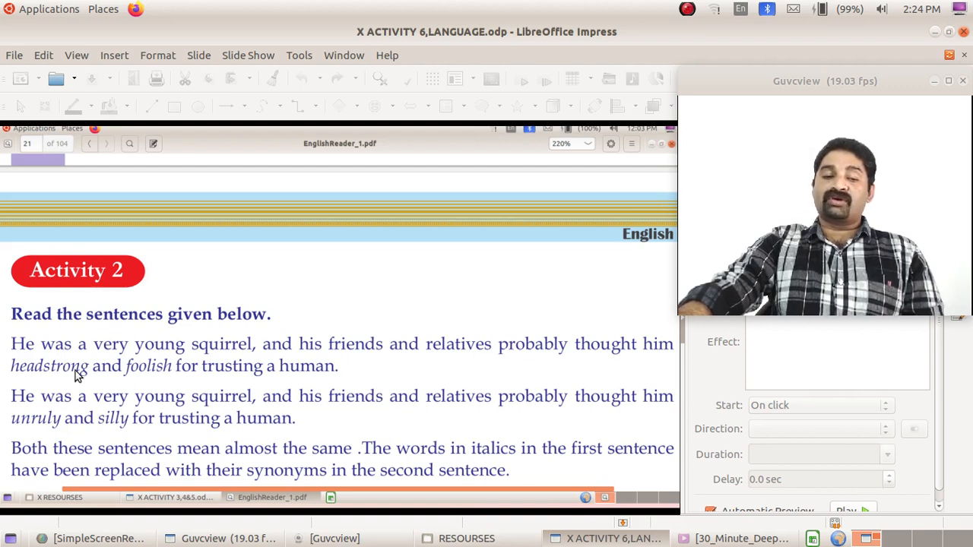
mouse_move(181, 372)
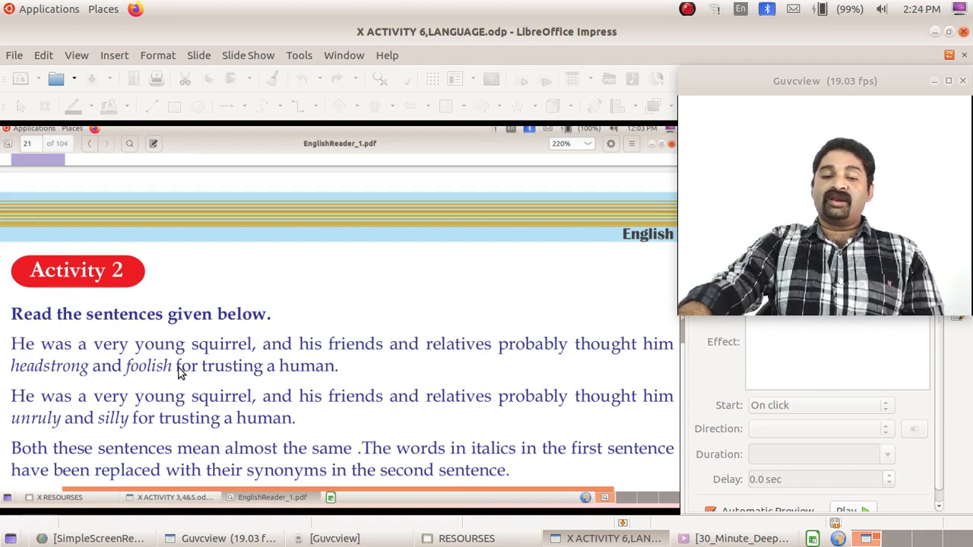
mouse_move(288, 386)
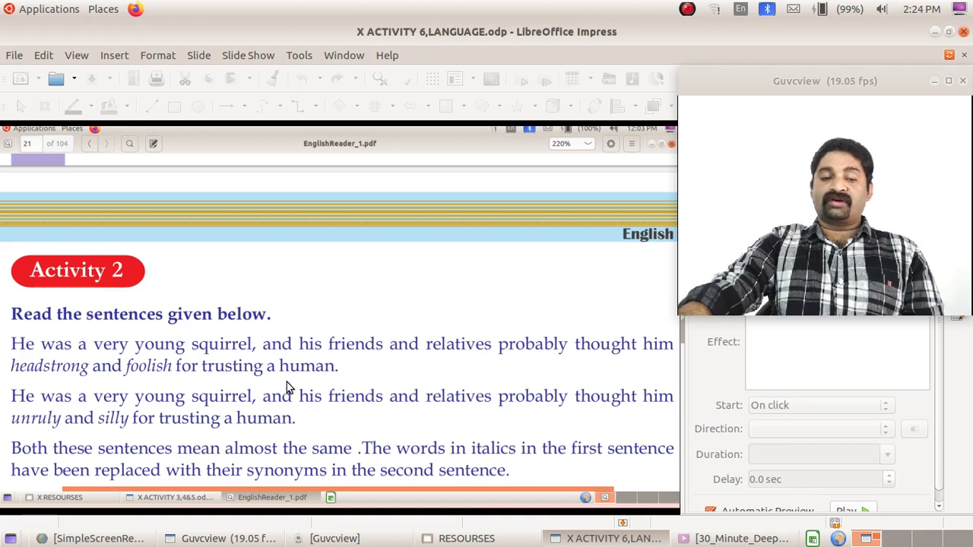
mouse_move(295, 390)
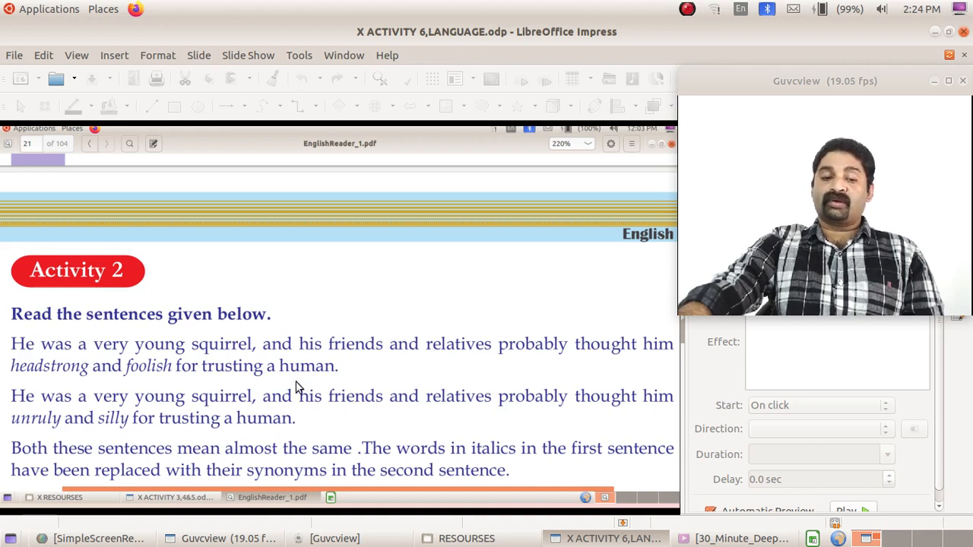
mouse_move(140, 410)
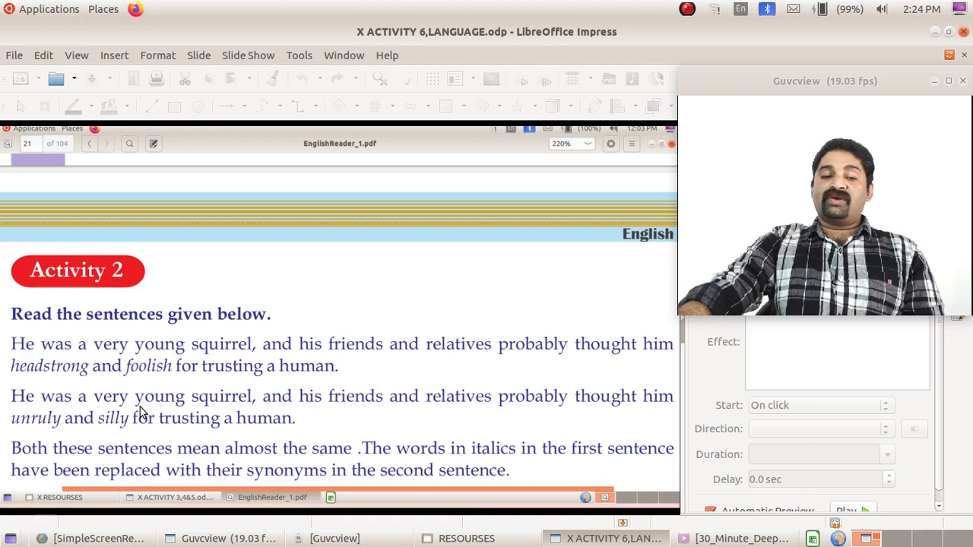
mouse_move(257, 423)
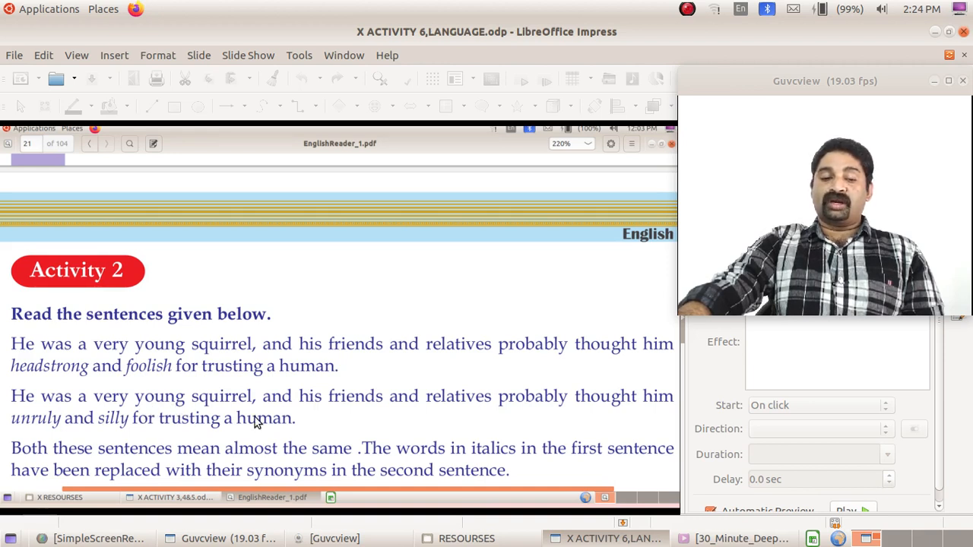
mouse_move(540, 410)
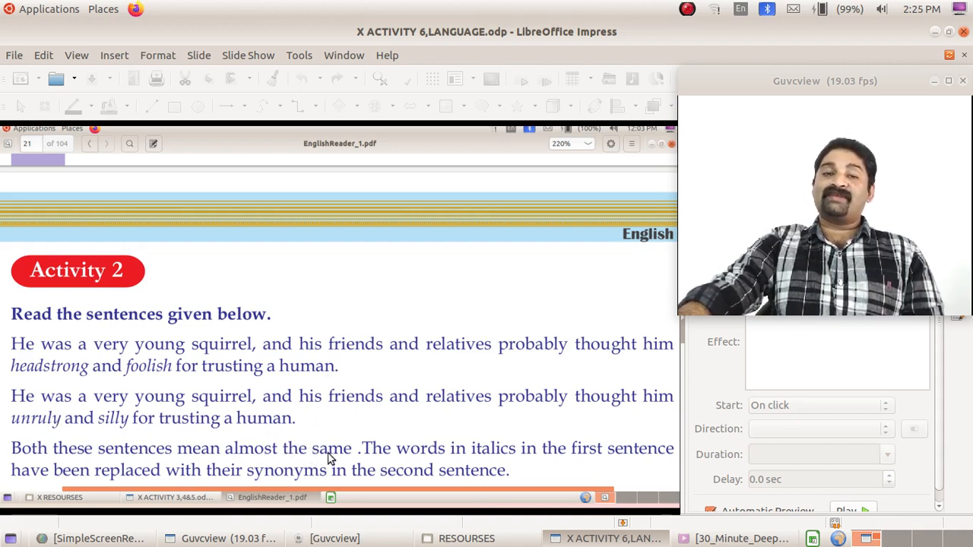
mouse_move(329, 380)
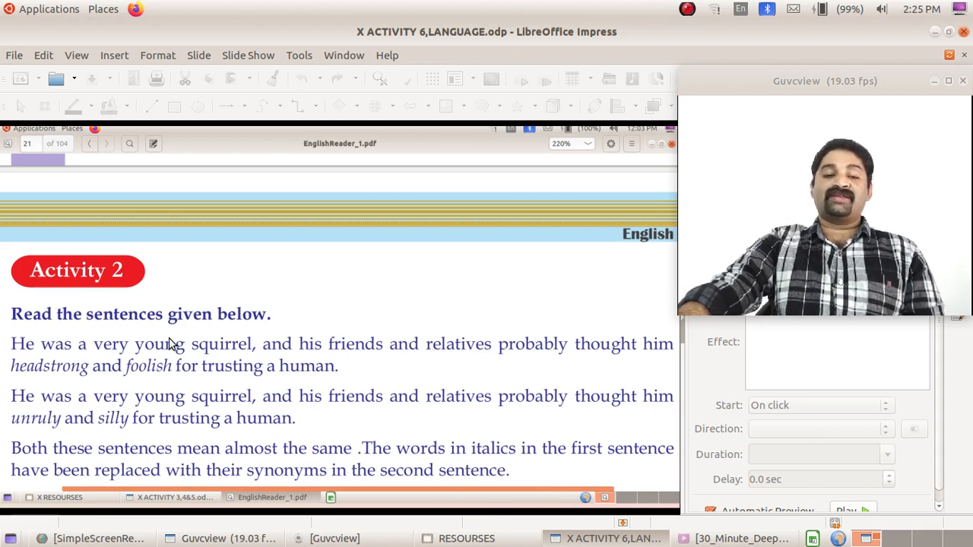
mouse_move(94, 366)
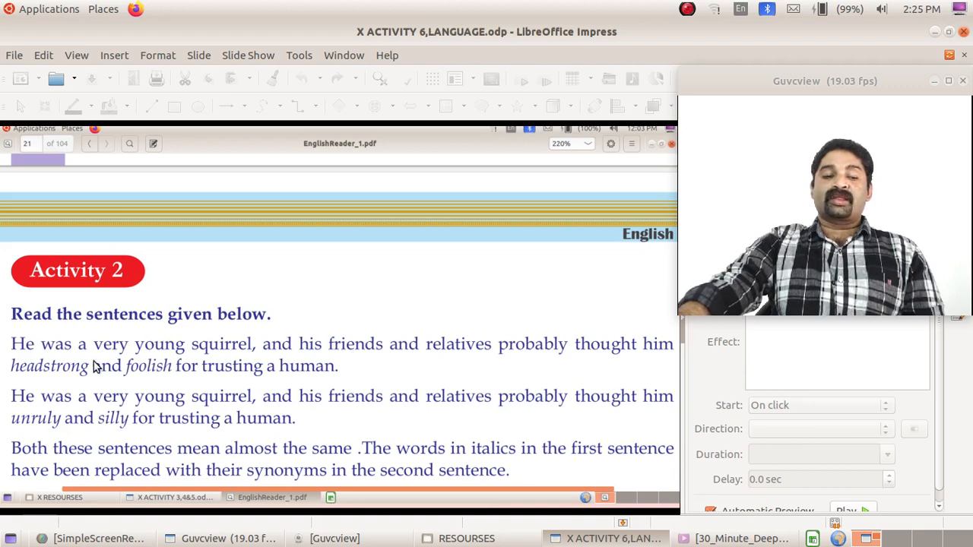
mouse_move(129, 377)
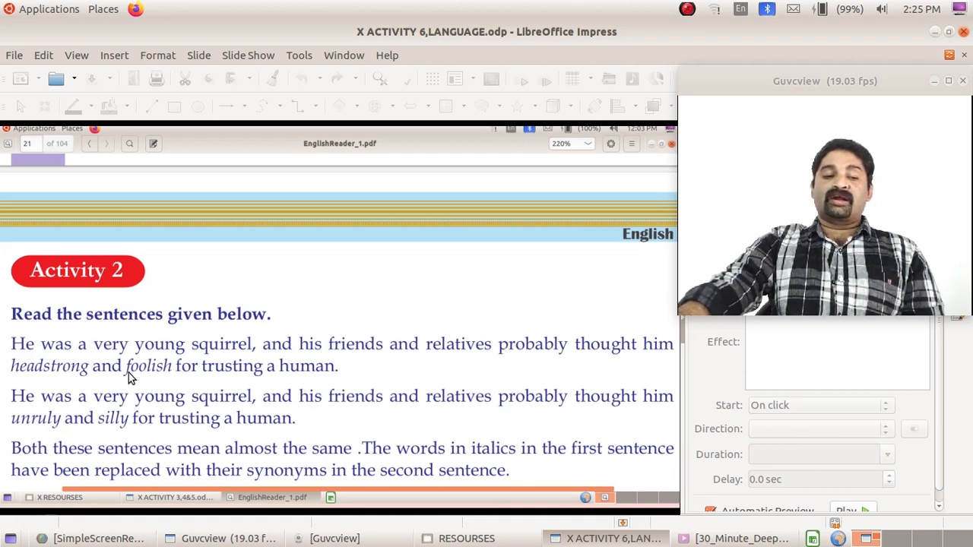
mouse_move(3, 367)
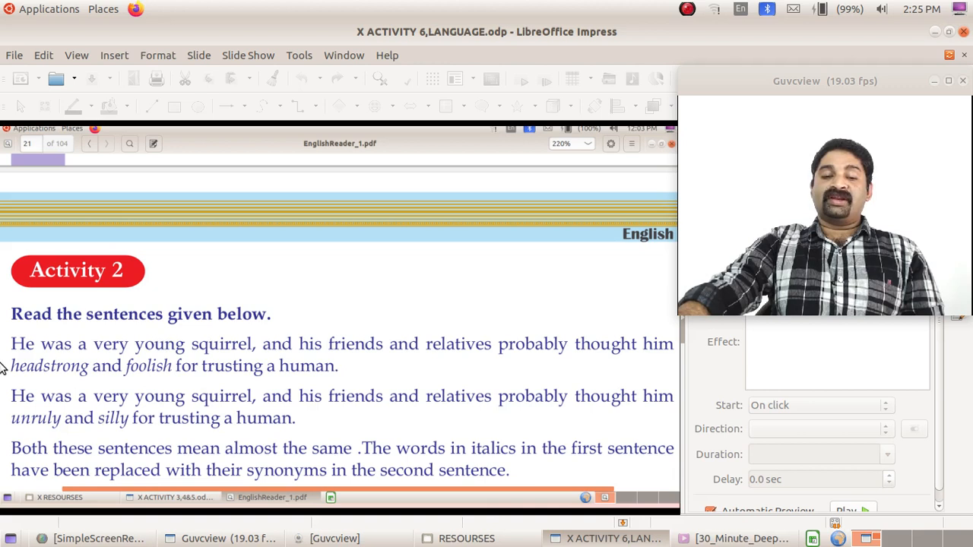
mouse_move(155, 383)
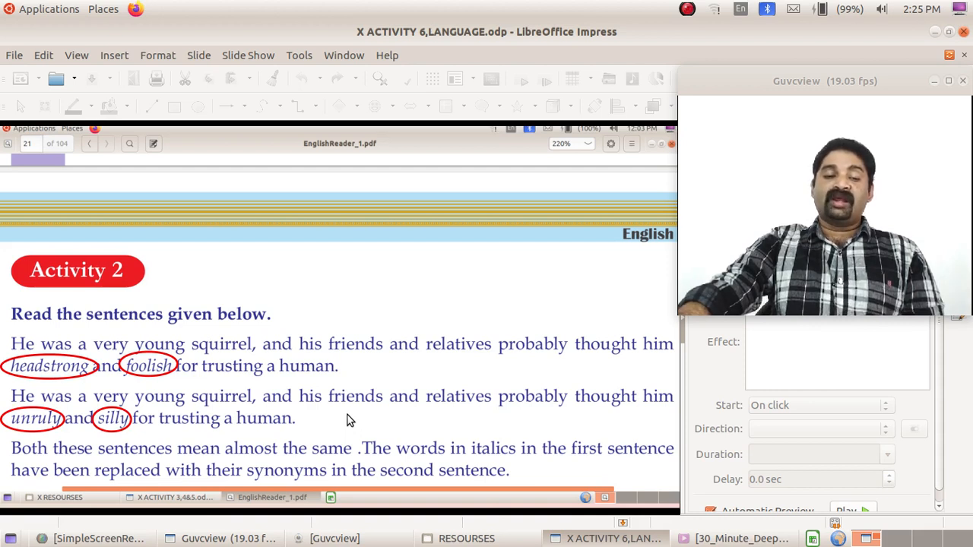
mouse_move(58, 410)
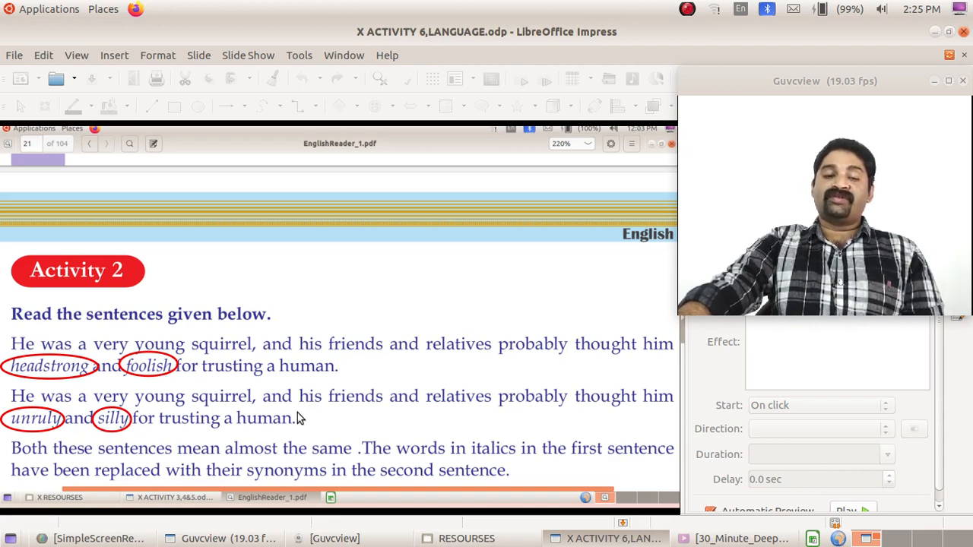
Step: Move to the rewrite-the-passage slide showing the note 'Synonyms = words with same meaning'
scroll("down", 3)
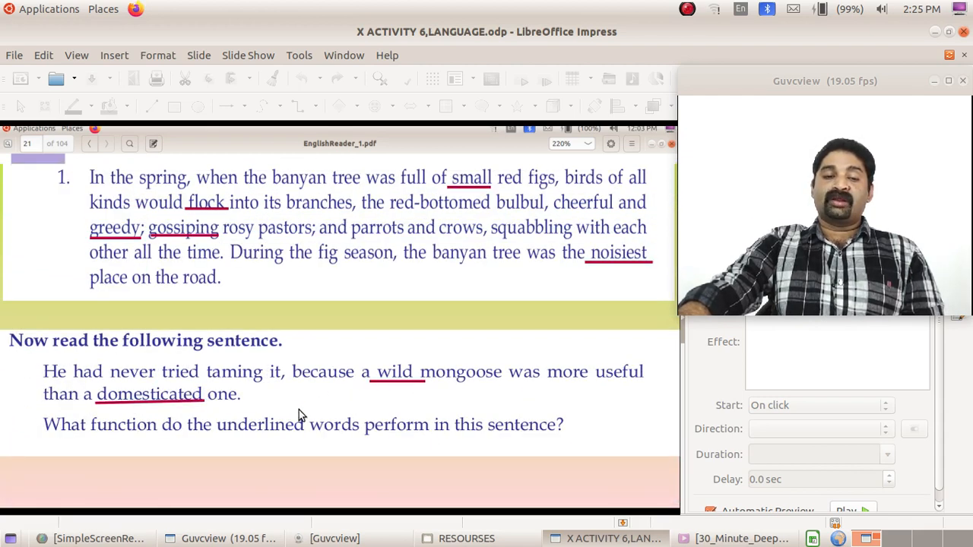
scroll("up", 3)
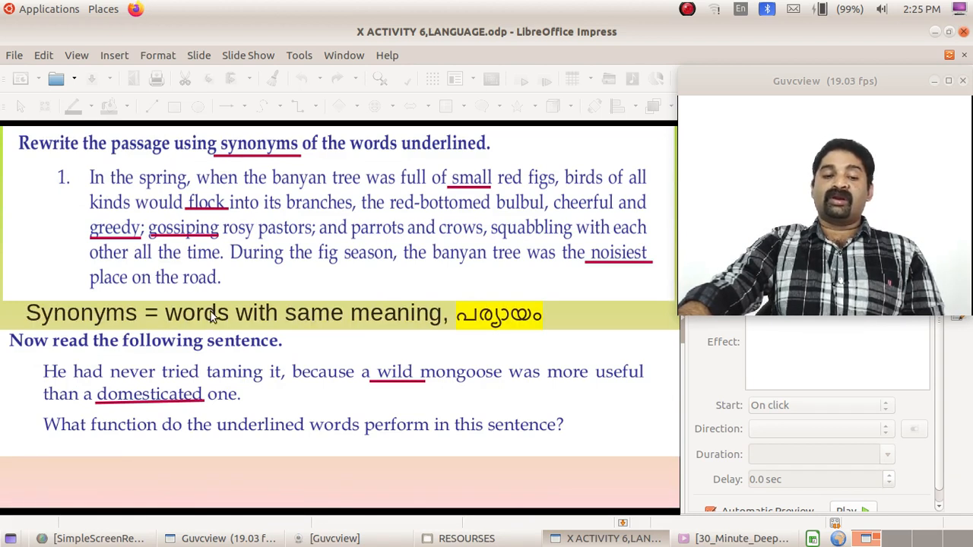
mouse_move(378, 332)
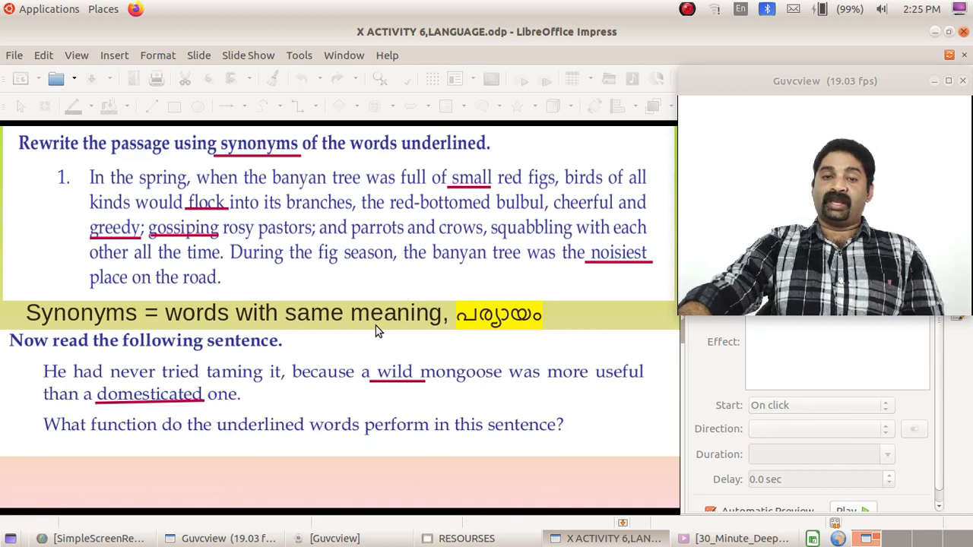
mouse_move(464, 319)
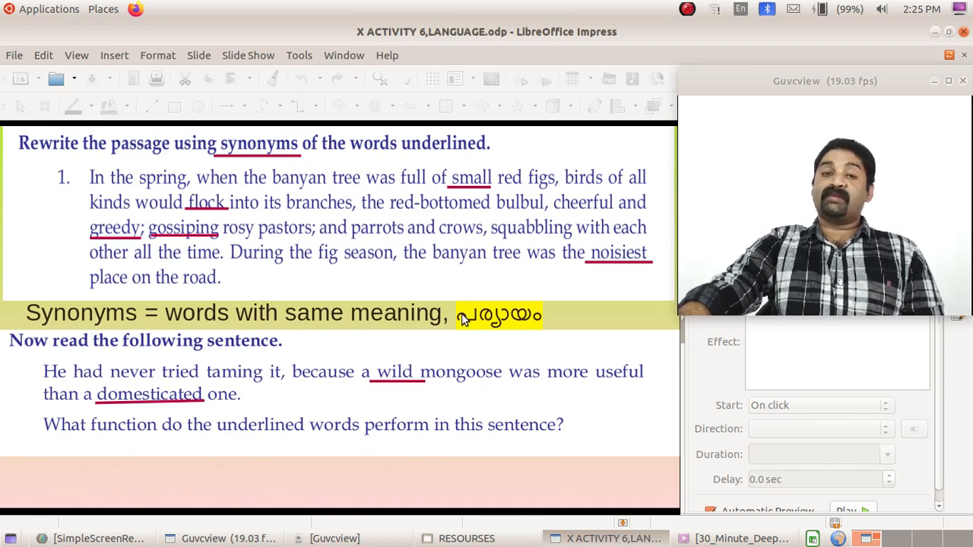
mouse_move(538, 328)
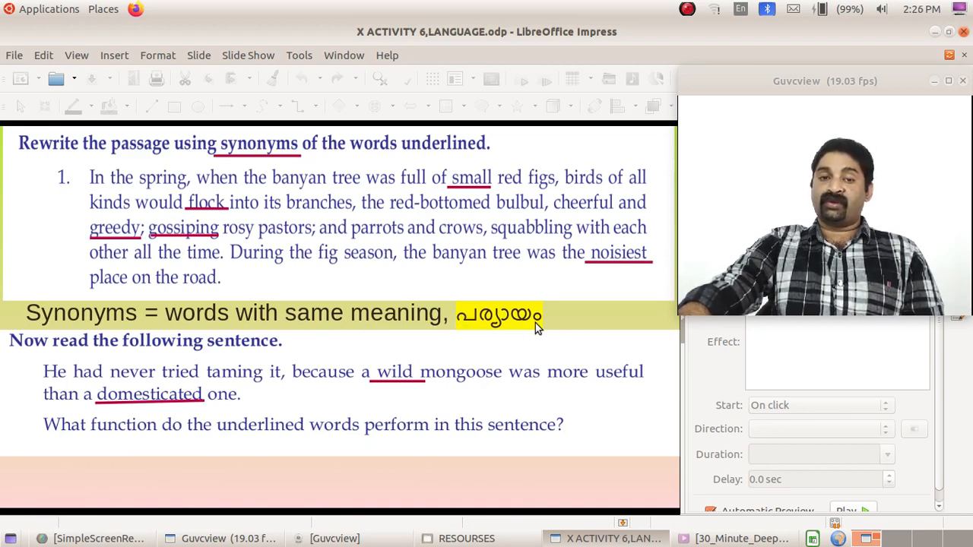
mouse_move(338, 340)
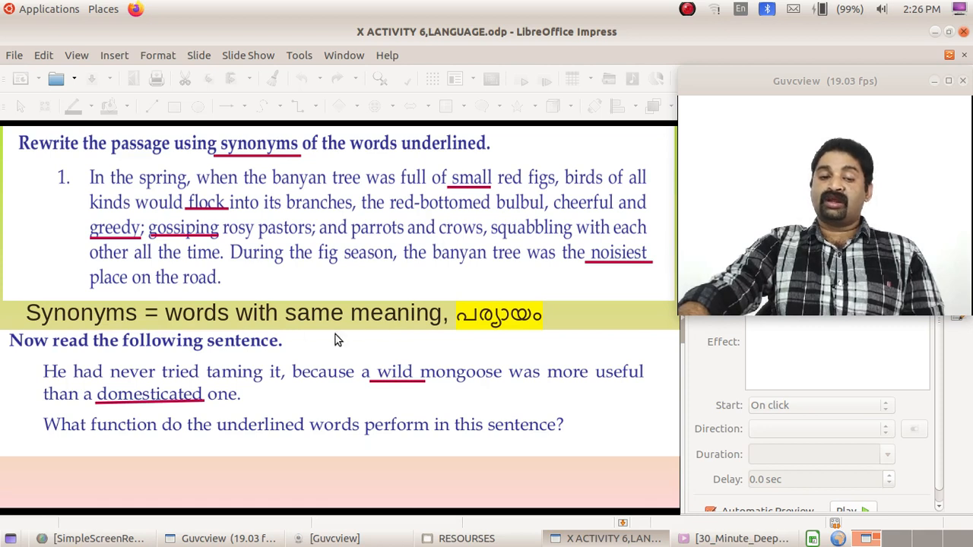
mouse_move(288, 235)
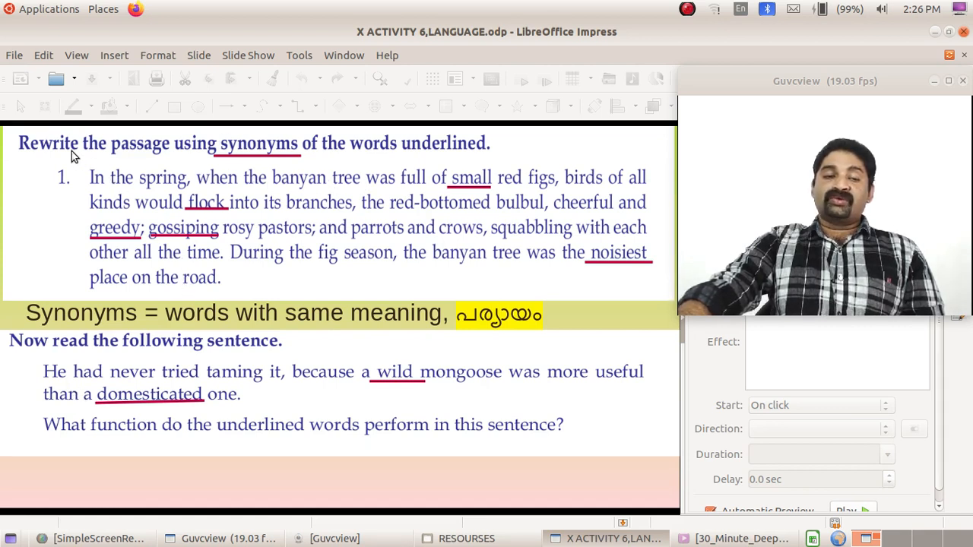
mouse_move(275, 165)
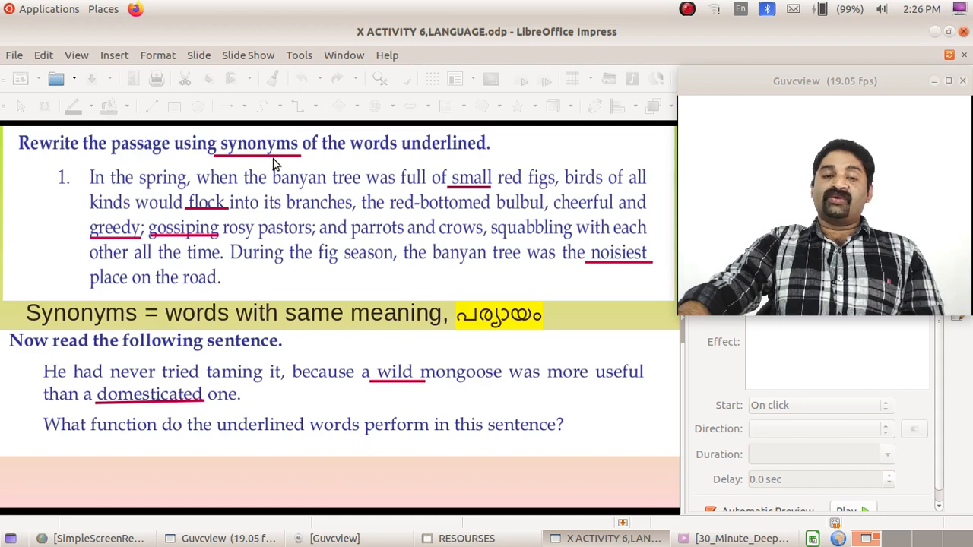
mouse_move(457, 219)
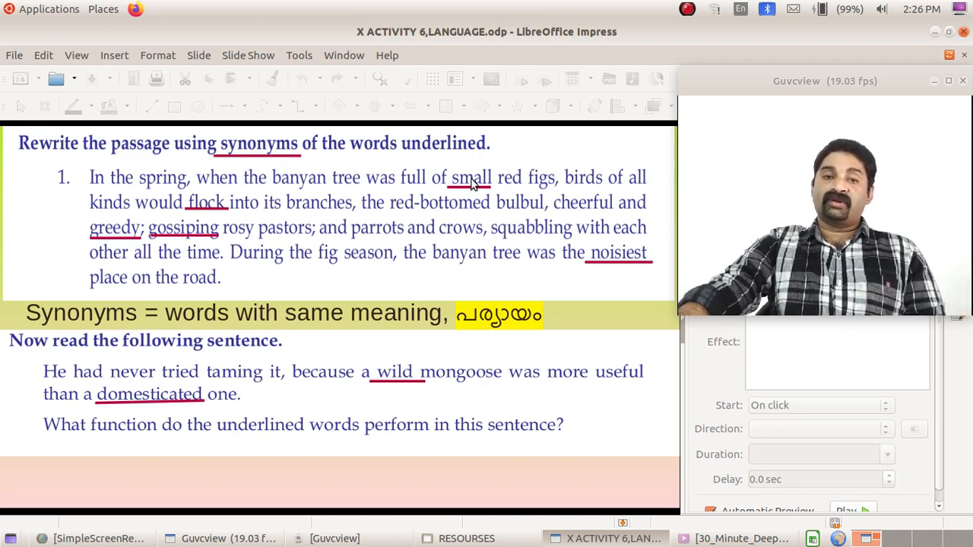
mouse_move(464, 192)
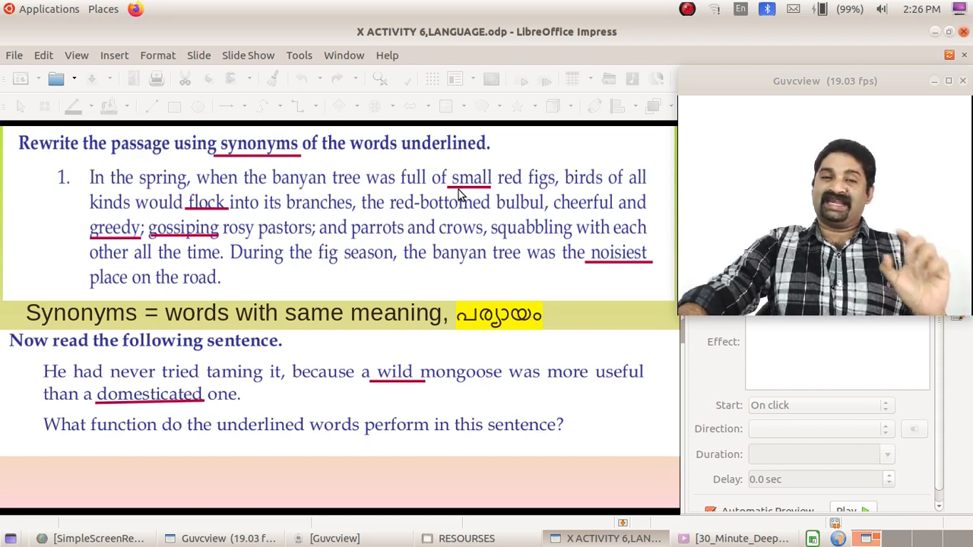
mouse_move(377, 246)
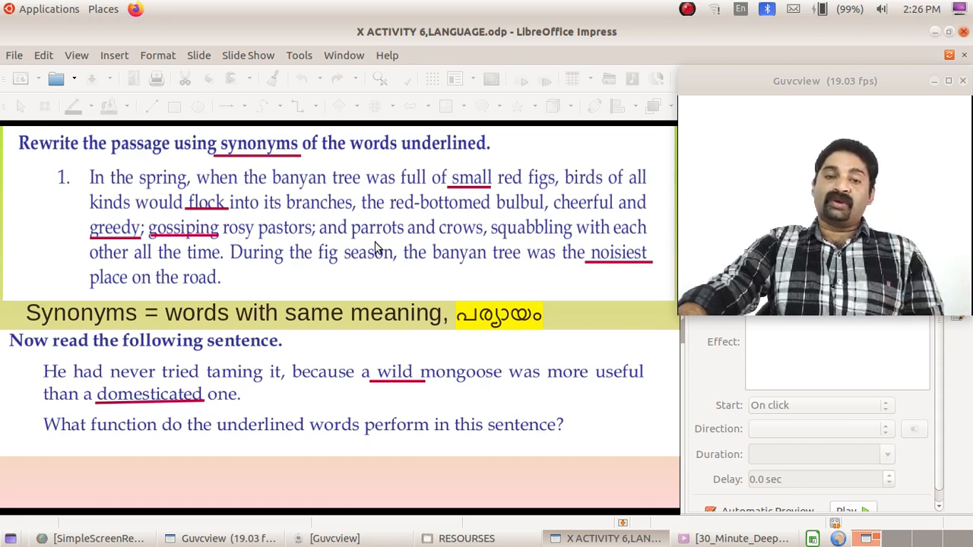
mouse_move(525, 197)
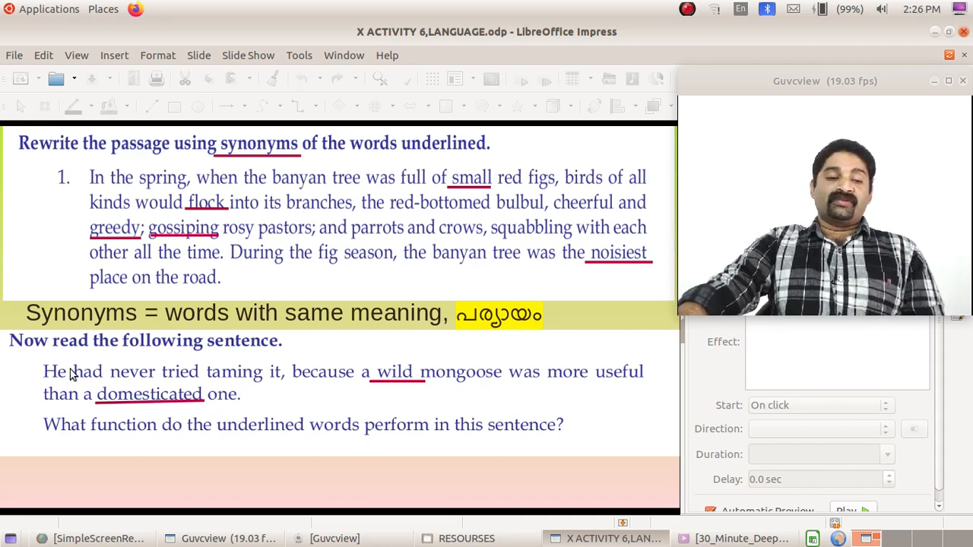
mouse_move(61, 357)
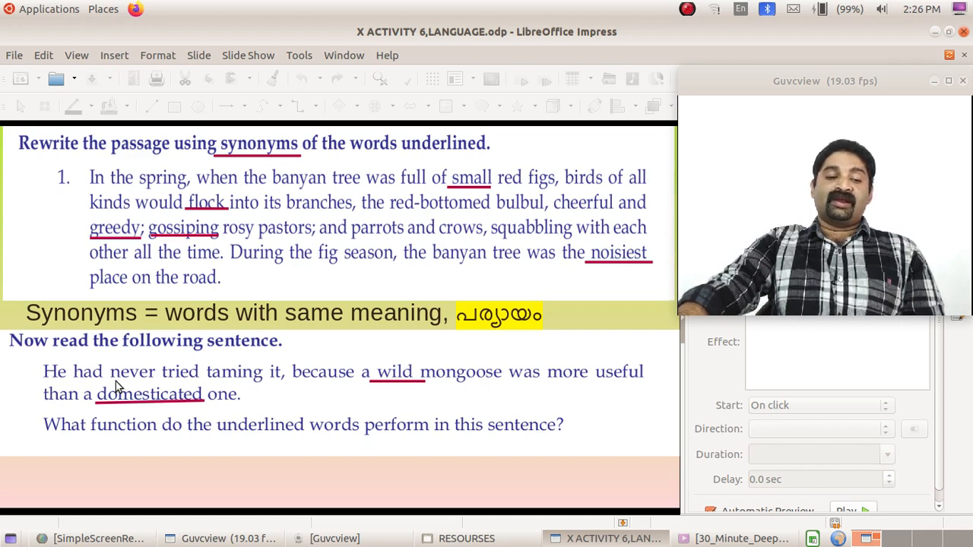
mouse_move(304, 384)
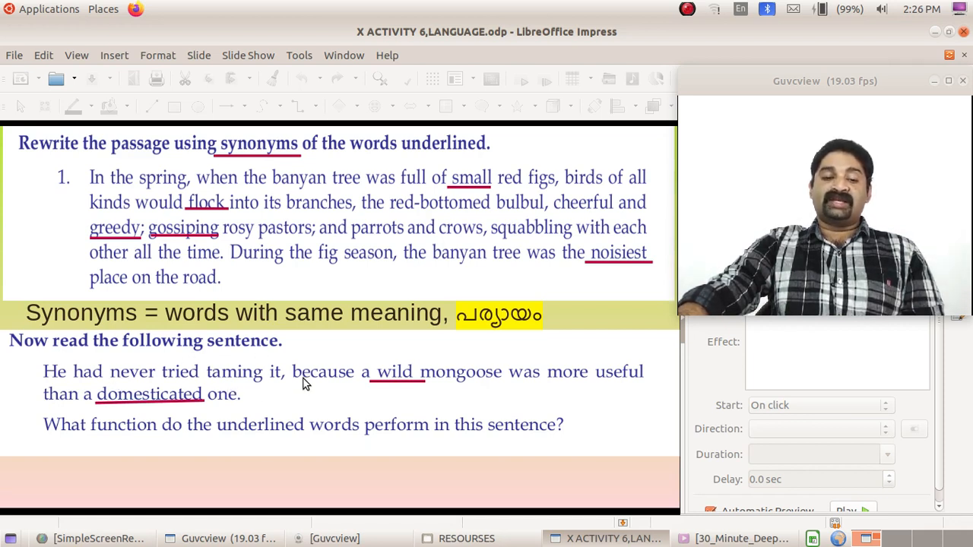
mouse_move(394, 409)
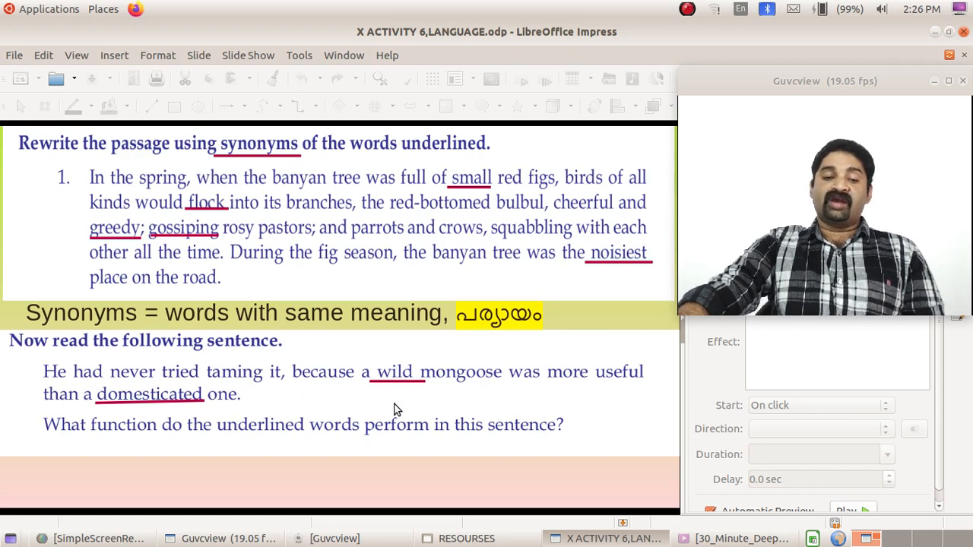
mouse_move(94, 418)
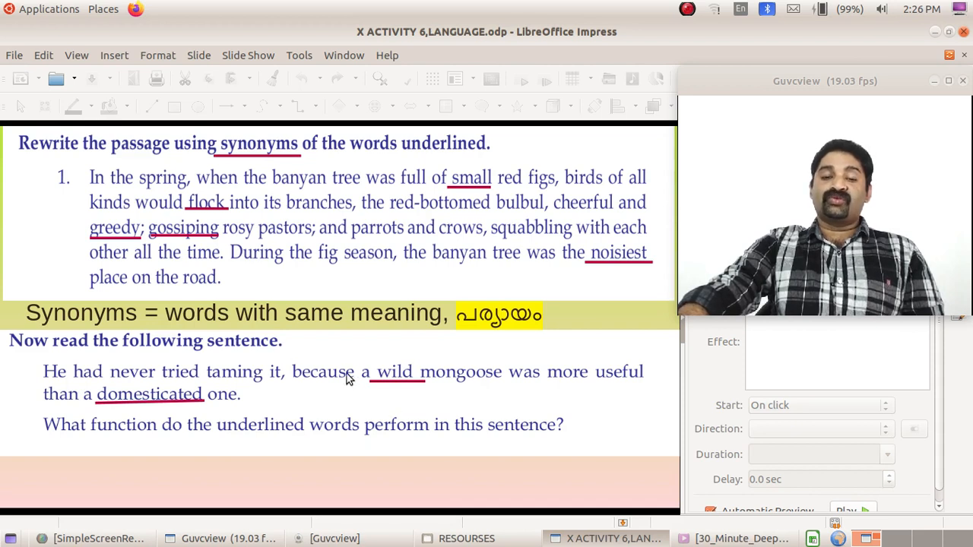
mouse_move(166, 410)
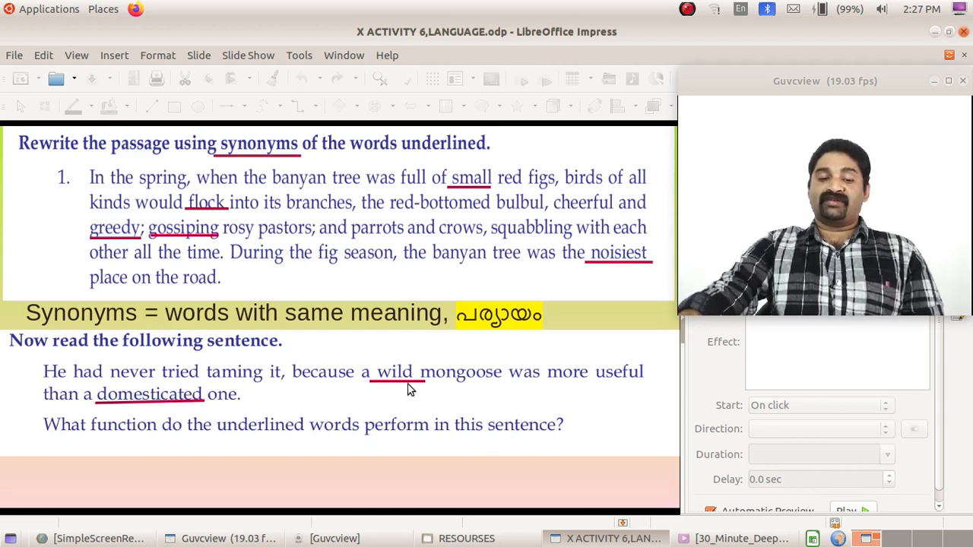
mouse_move(460, 366)
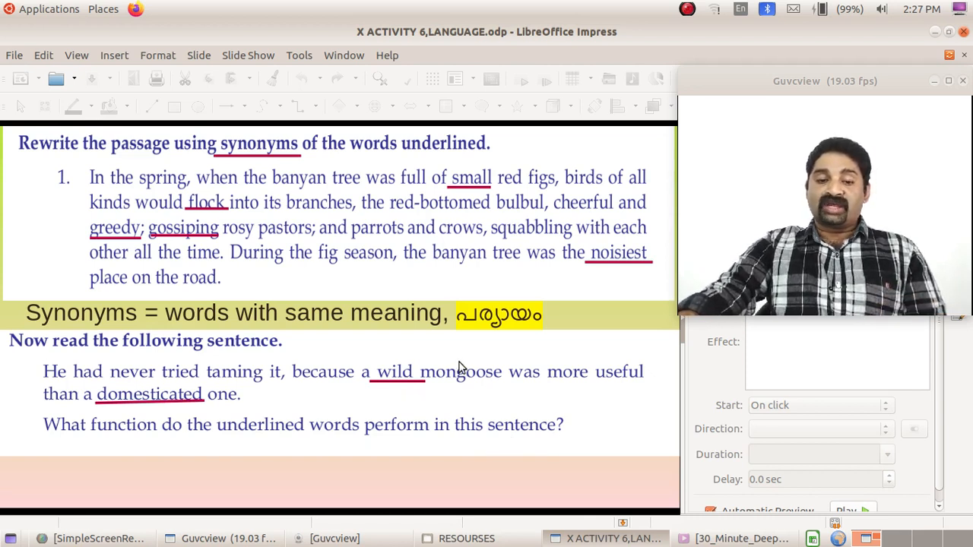
mouse_move(395, 388)
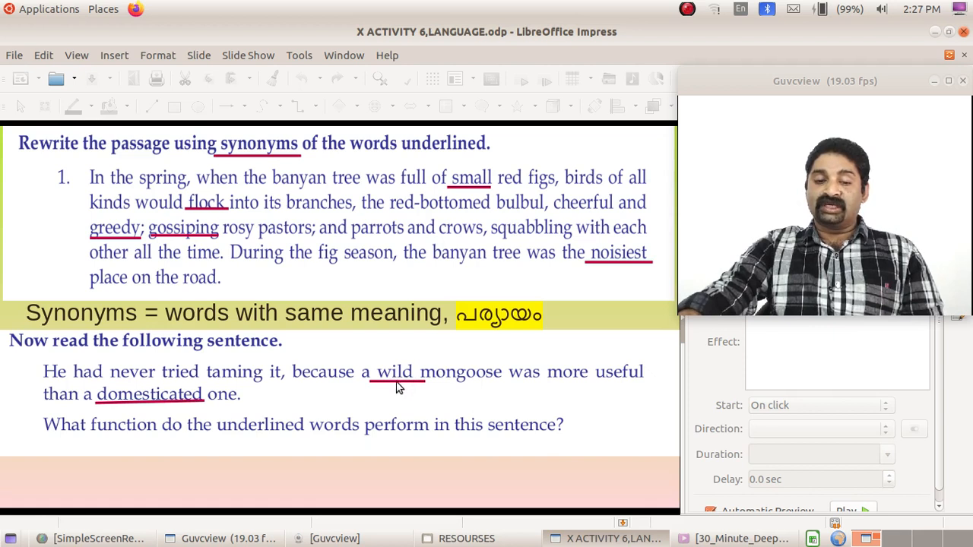
mouse_move(407, 389)
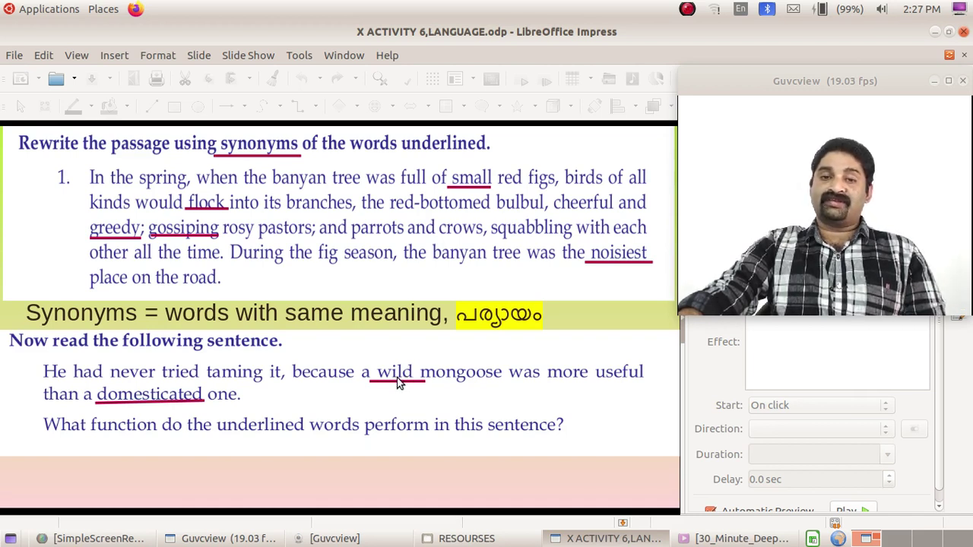
mouse_move(407, 397)
type("THEY QUALIFY THE NOUN MONGOOSE,")
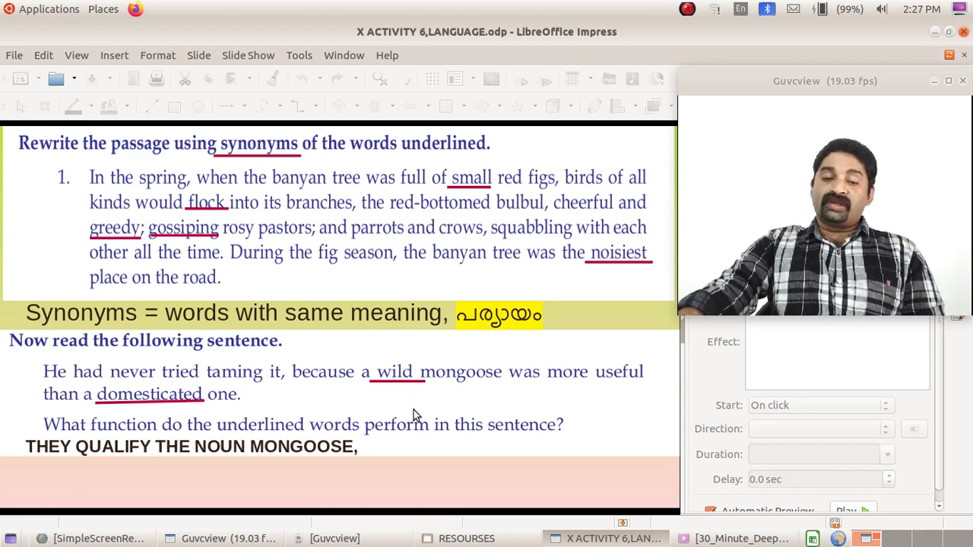
mouse_move(174, 414)
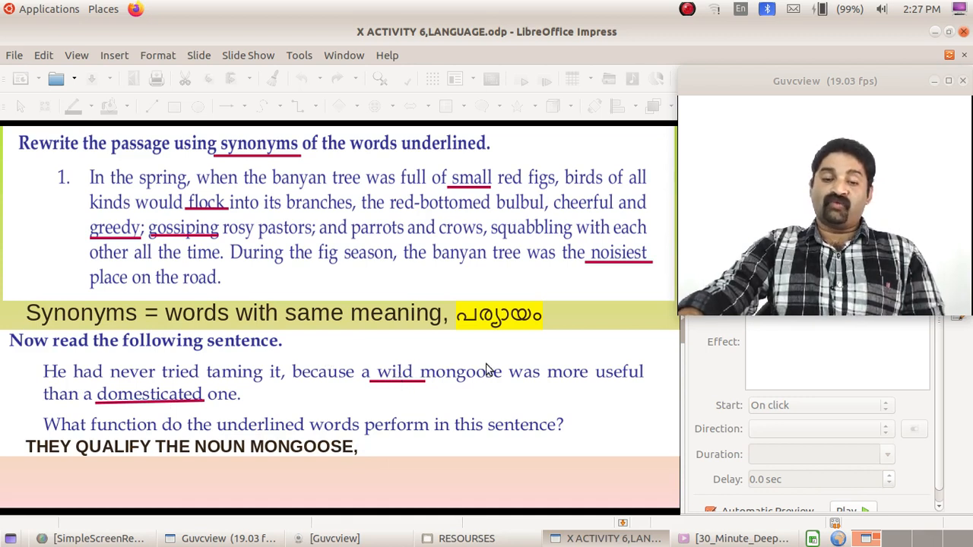
mouse_move(137, 403)
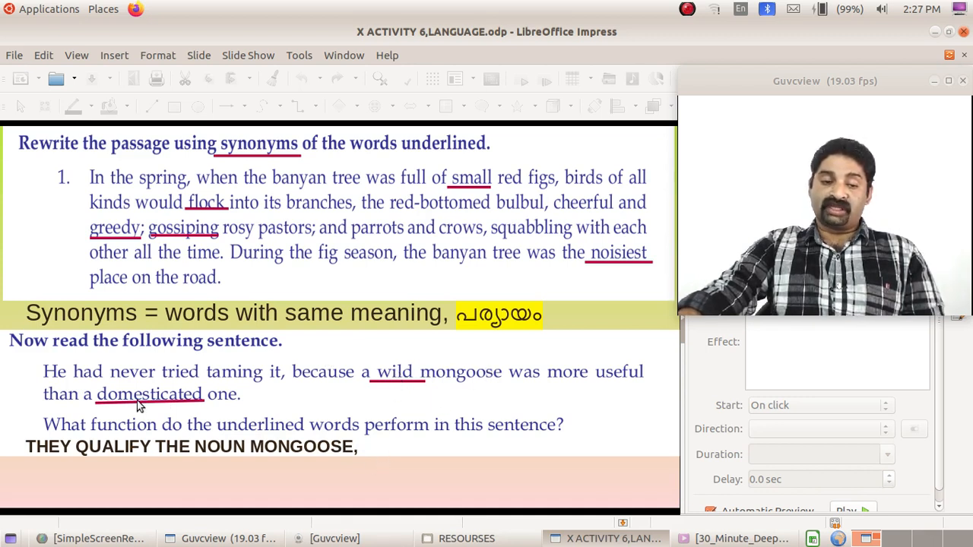
mouse_move(190, 478)
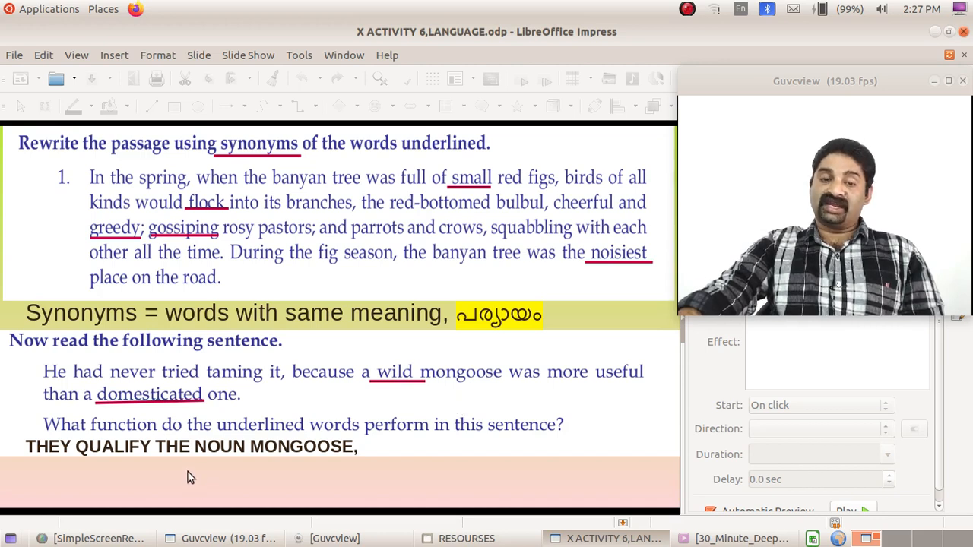
mouse_move(402, 406)
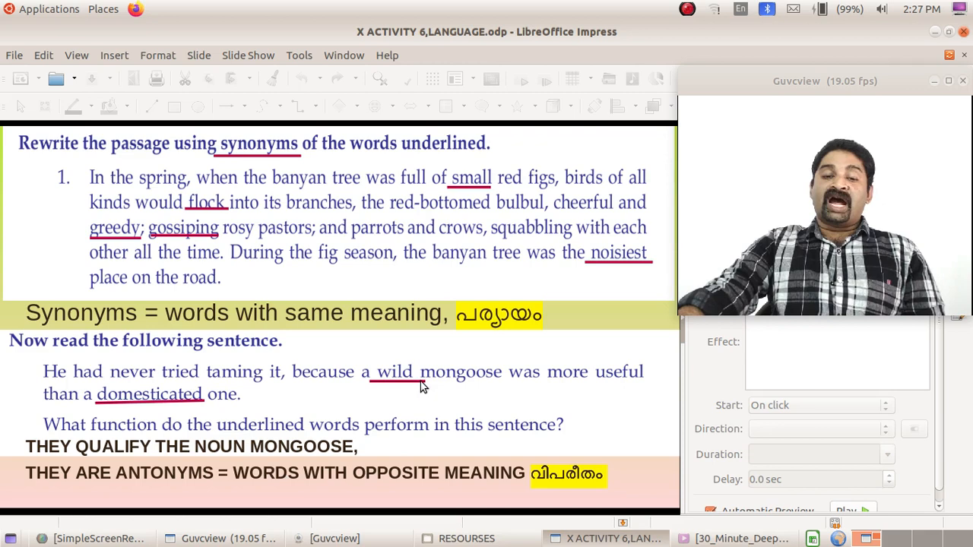
mouse_move(387, 377)
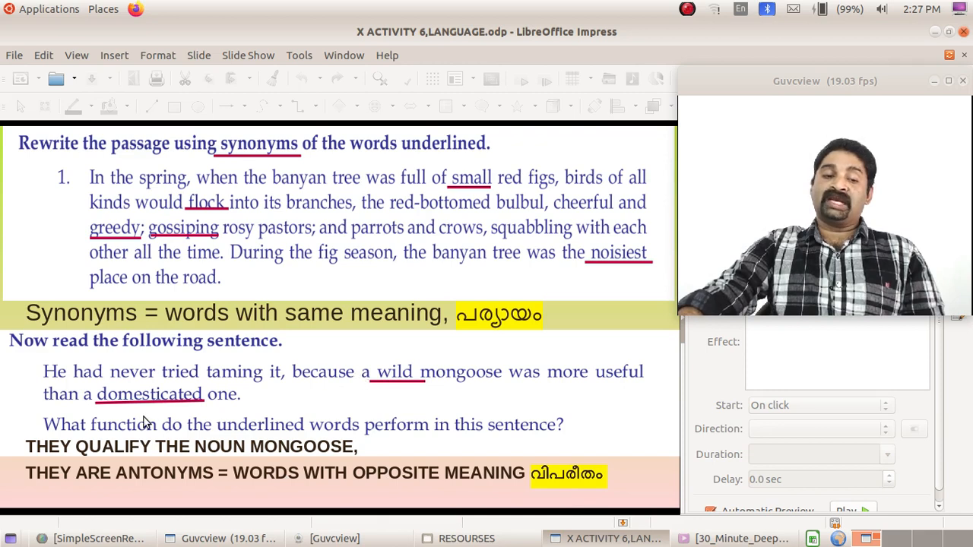
mouse_move(145, 414)
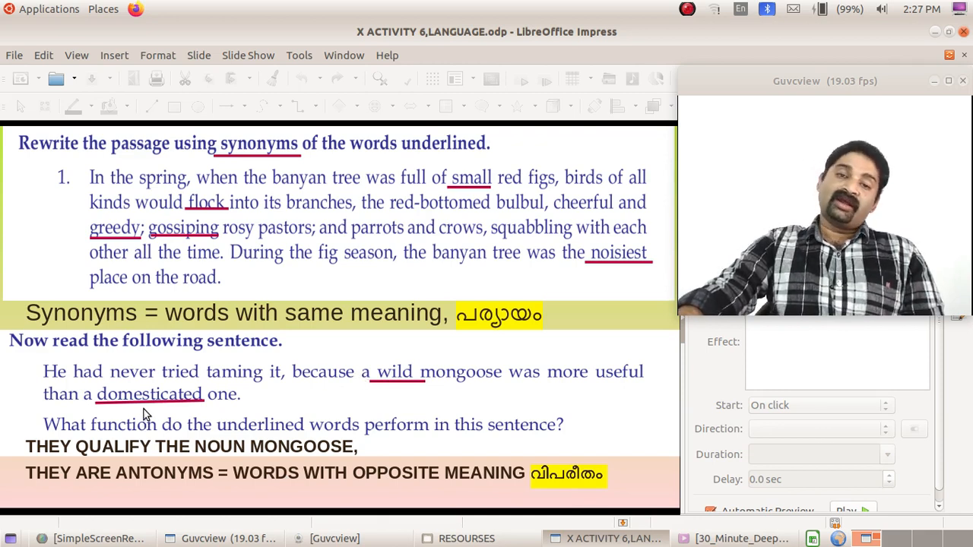
mouse_move(396, 420)
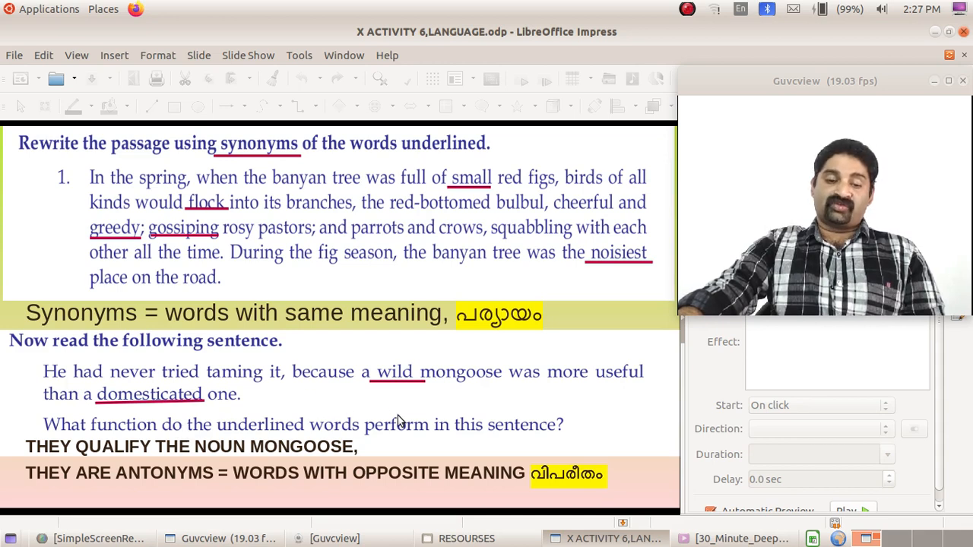
mouse_move(383, 432)
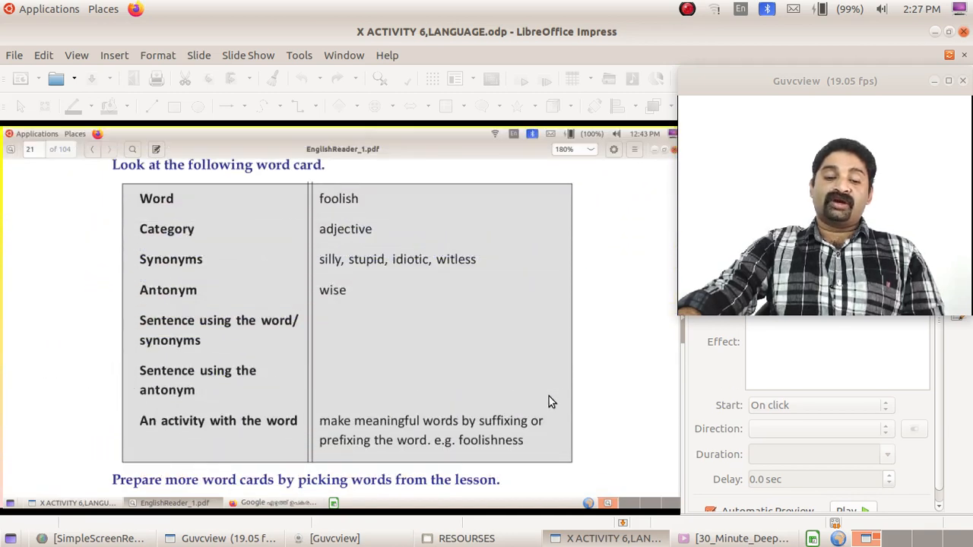
mouse_move(444, 229)
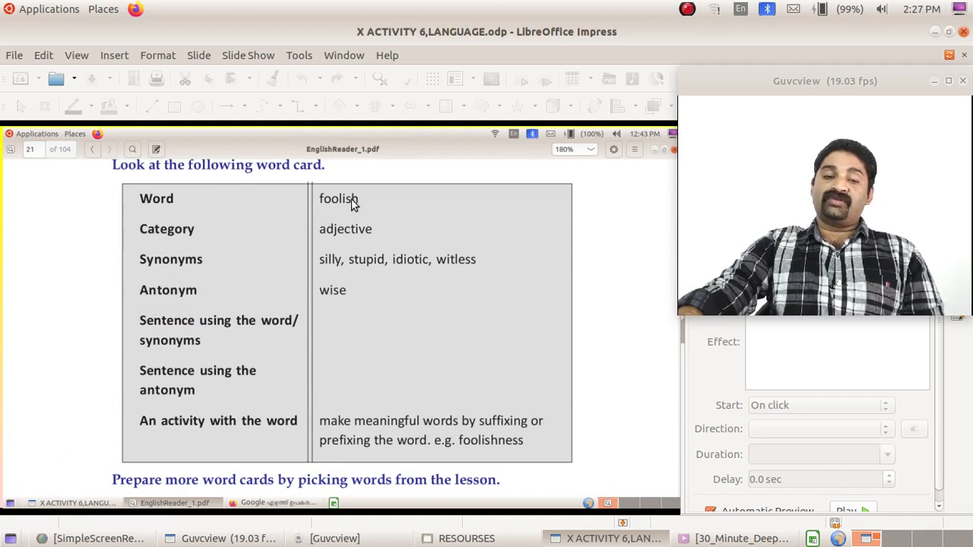
mouse_move(348, 252)
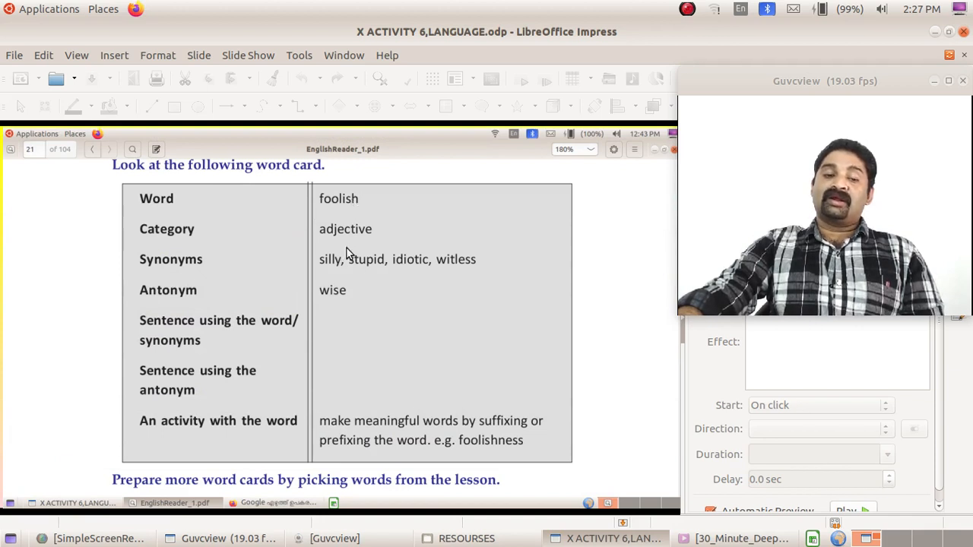
mouse_move(349, 231)
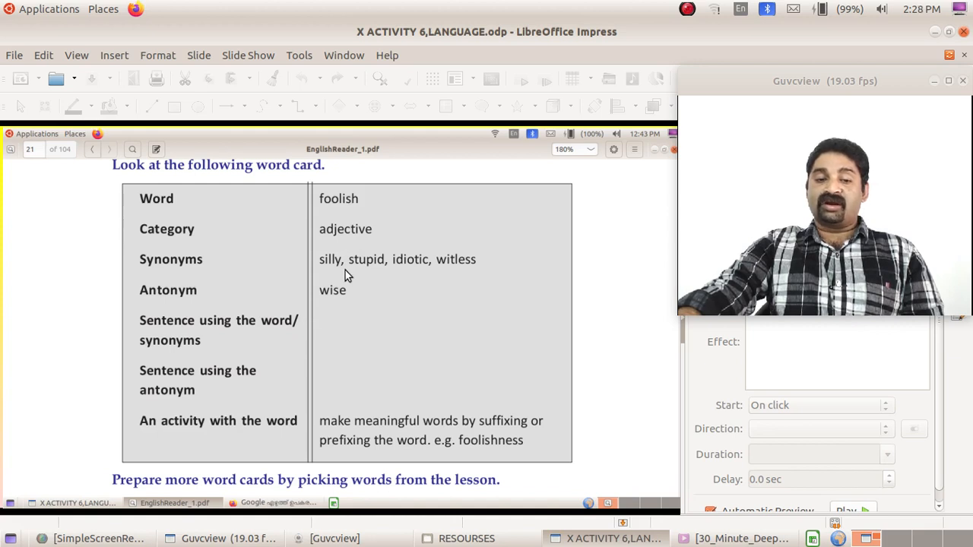
mouse_move(413, 277)
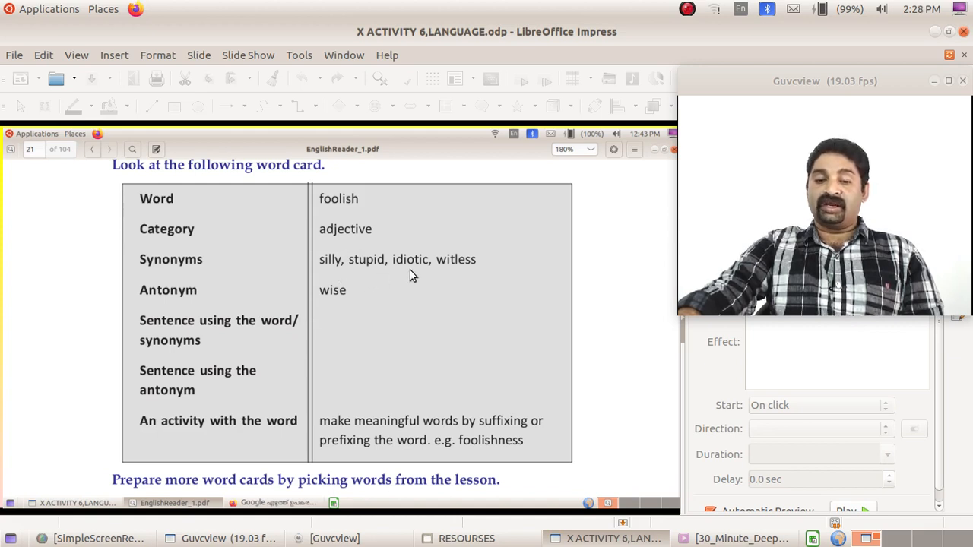
mouse_move(175, 338)
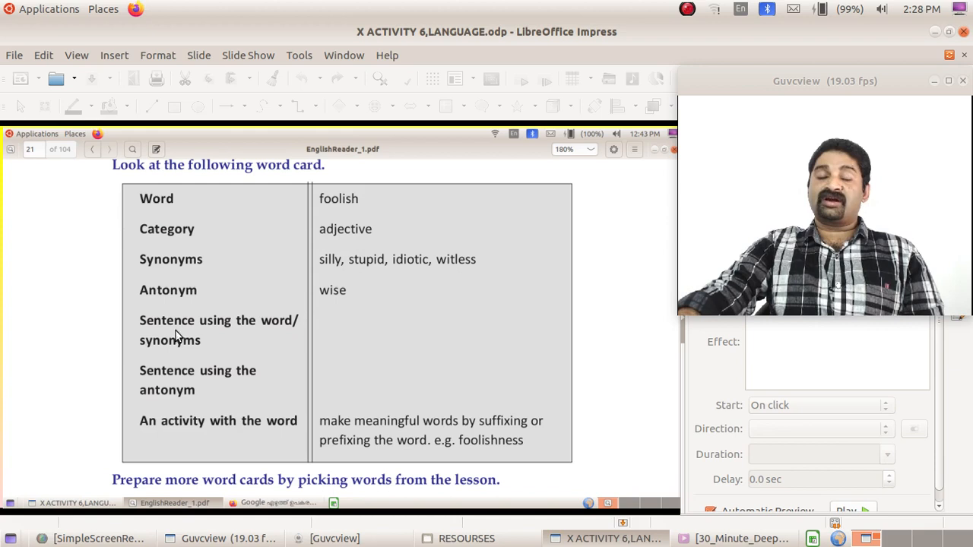
mouse_move(310, 359)
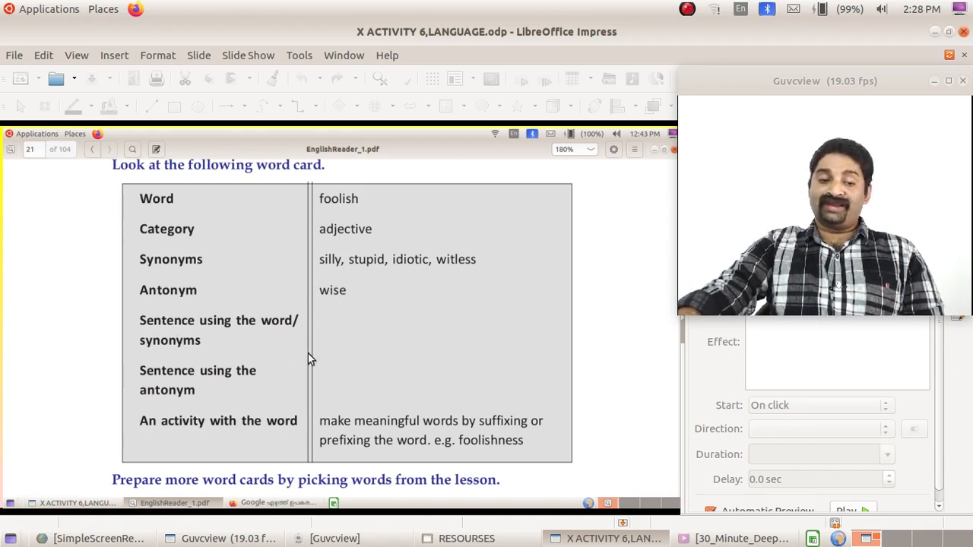
mouse_move(283, 453)
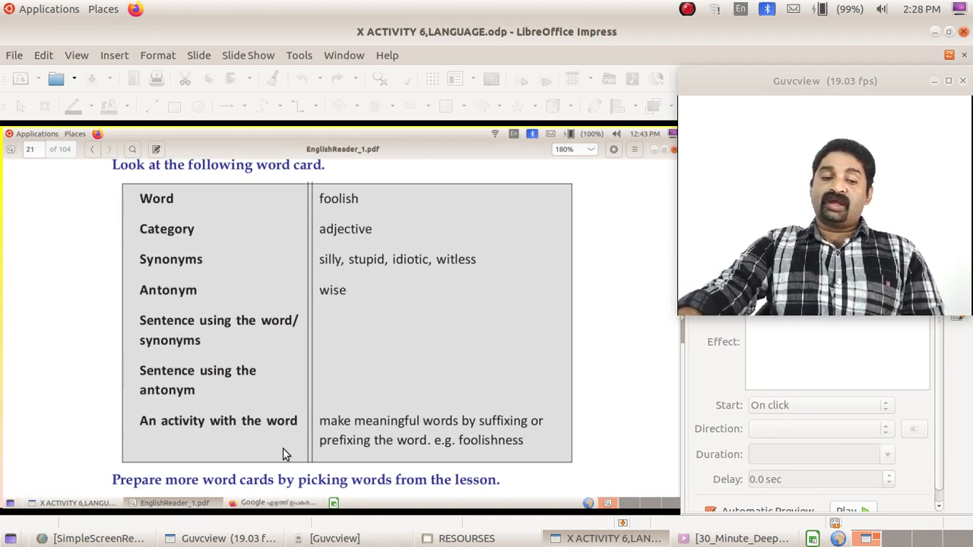
mouse_move(501, 447)
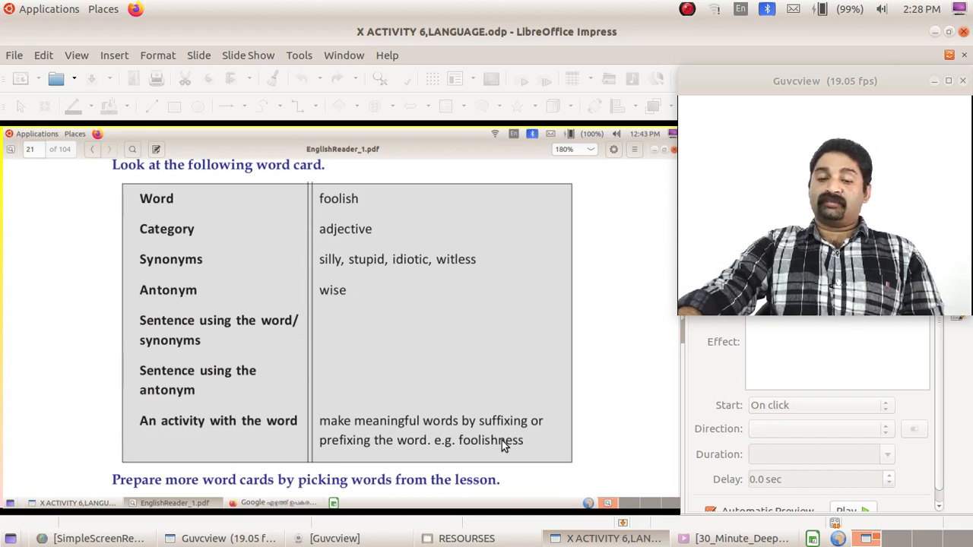
mouse_move(322, 432)
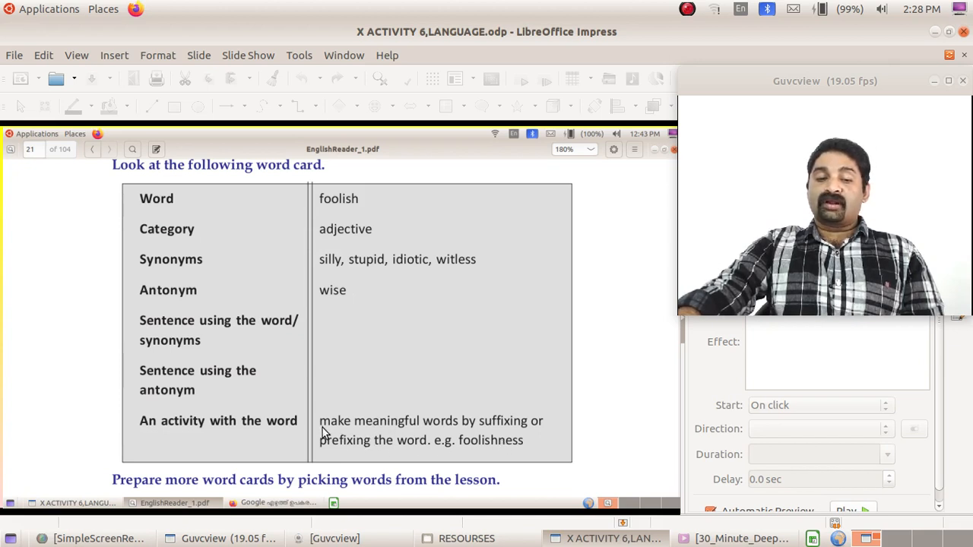
mouse_move(456, 450)
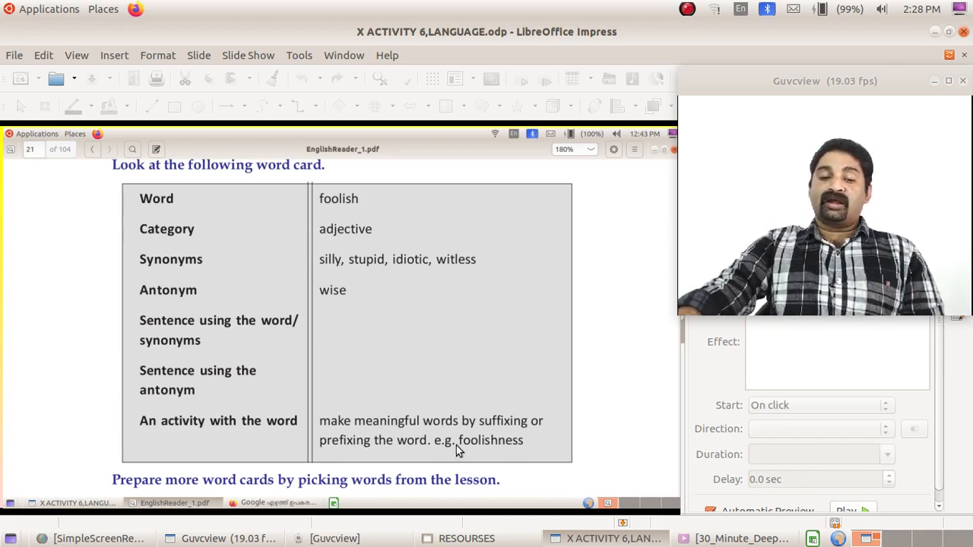
mouse_move(486, 453)
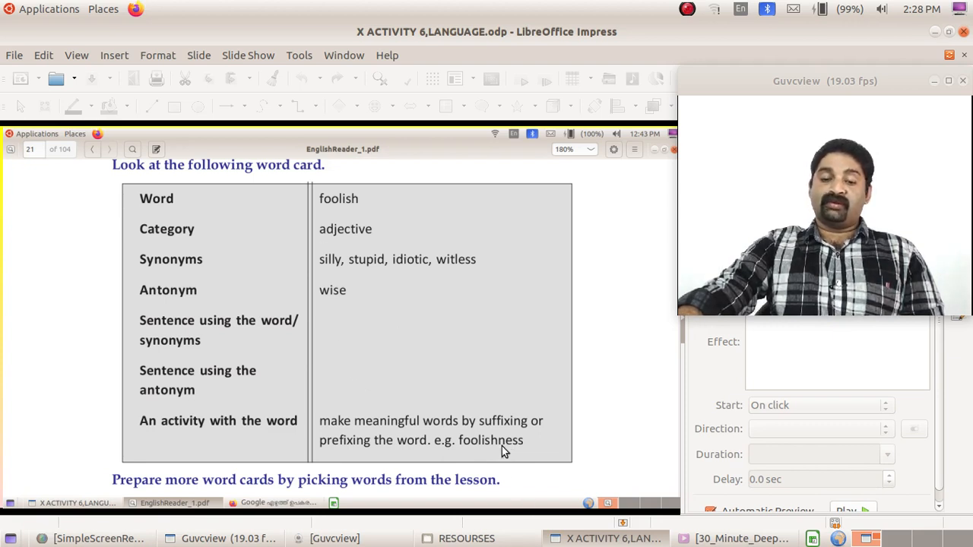
mouse_move(529, 448)
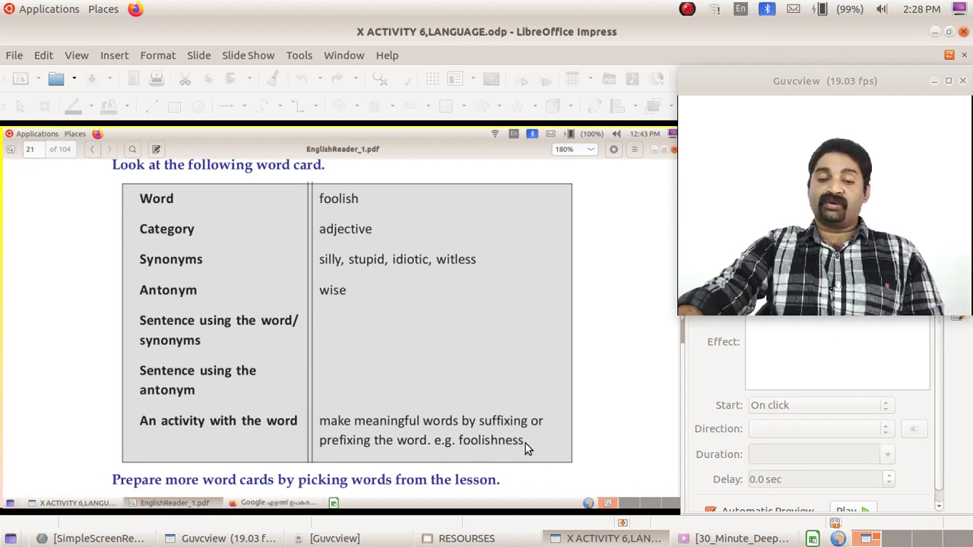
mouse_move(517, 456)
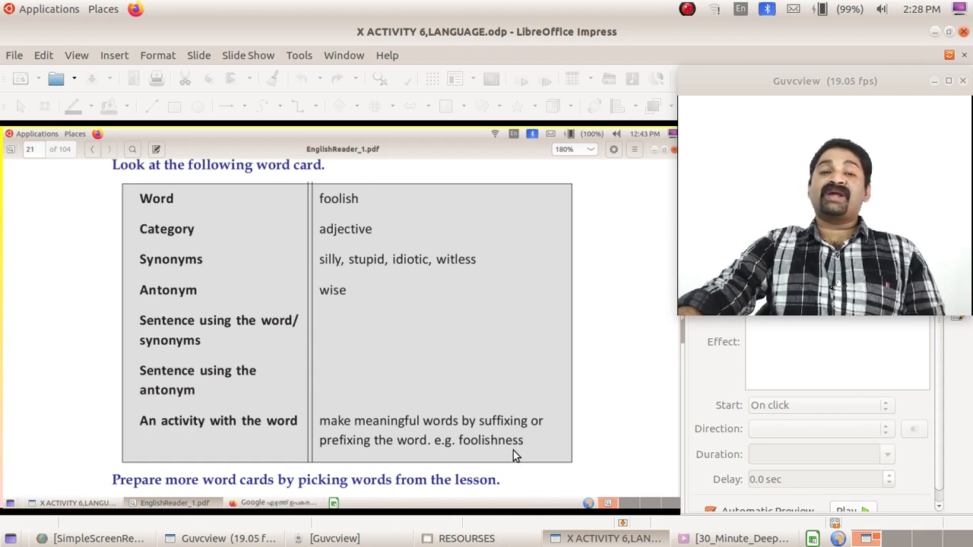
mouse_move(511, 292)
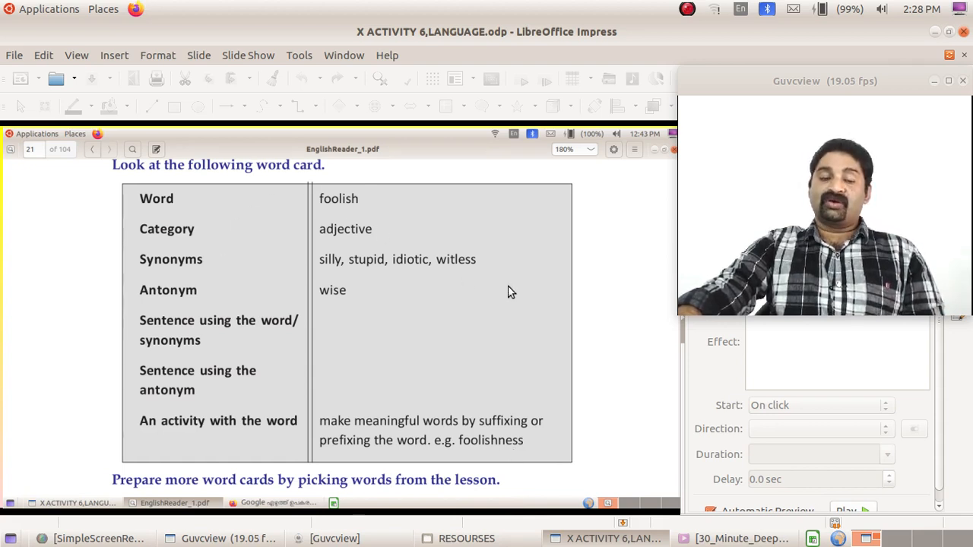
mouse_move(449, 329)
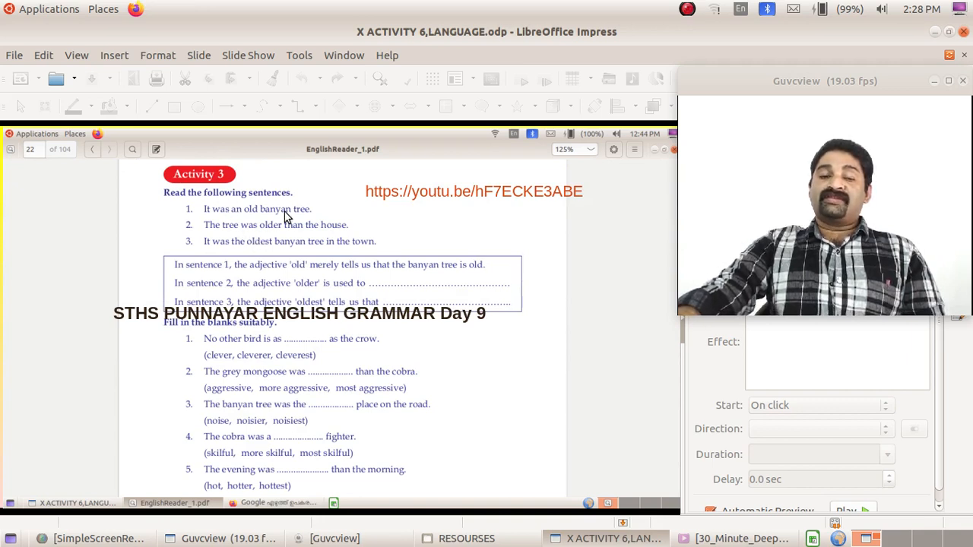
mouse_move(234, 222)
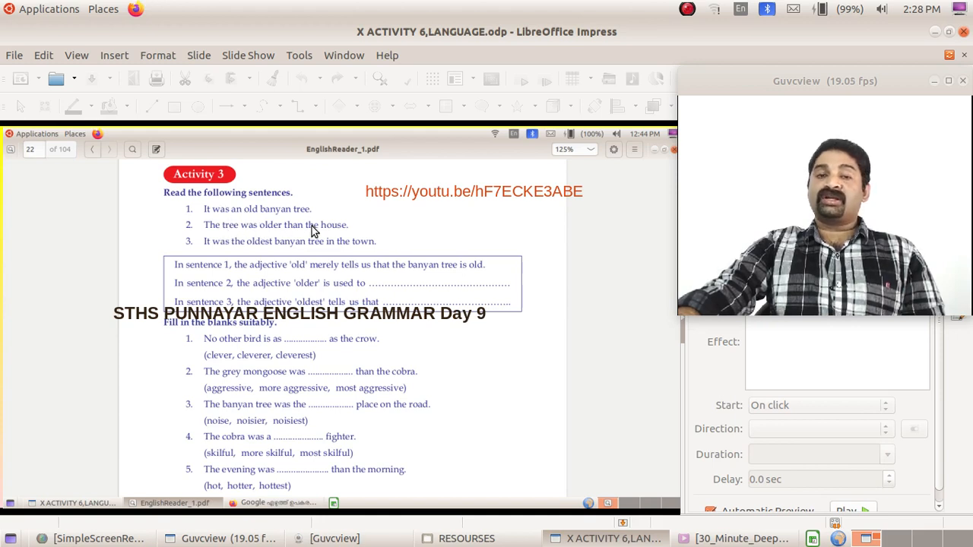
mouse_move(266, 260)
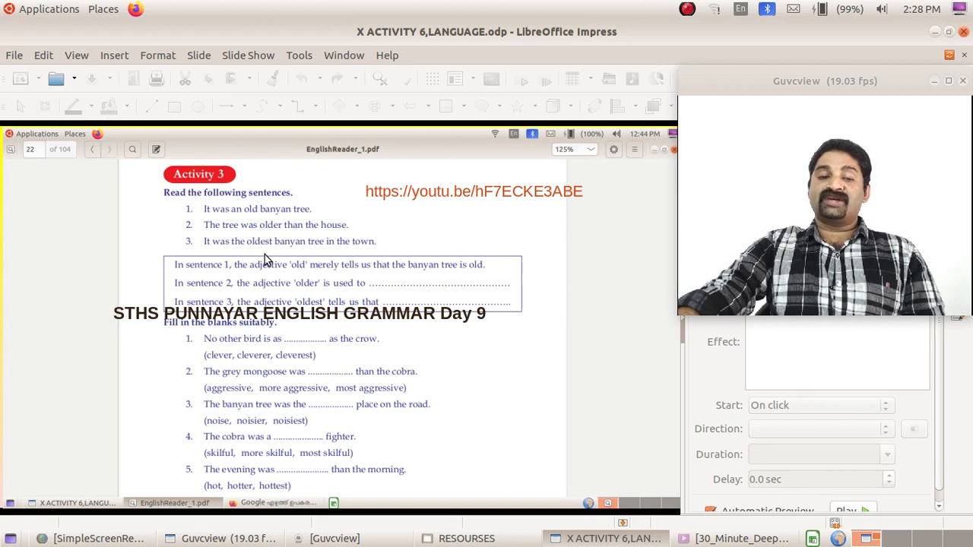
mouse_move(380, 251)
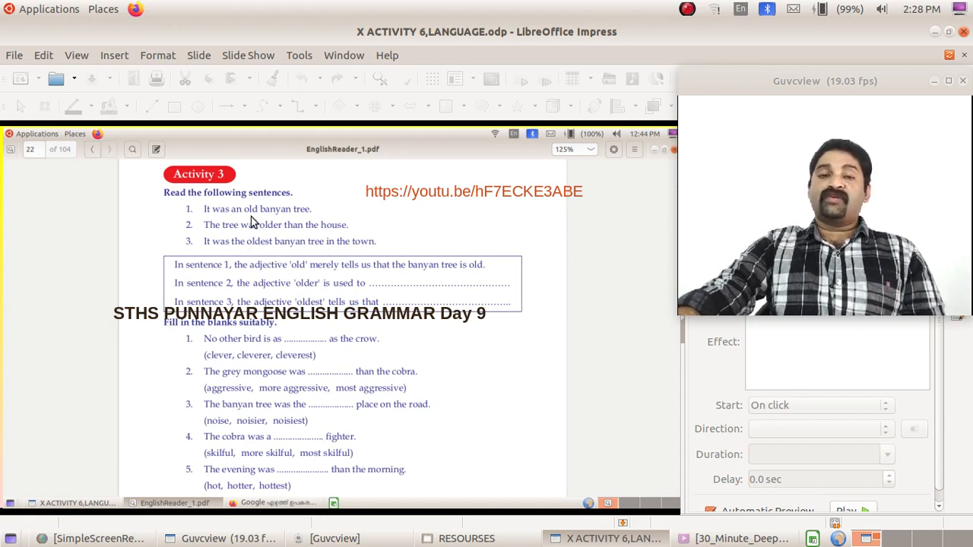
mouse_move(262, 220)
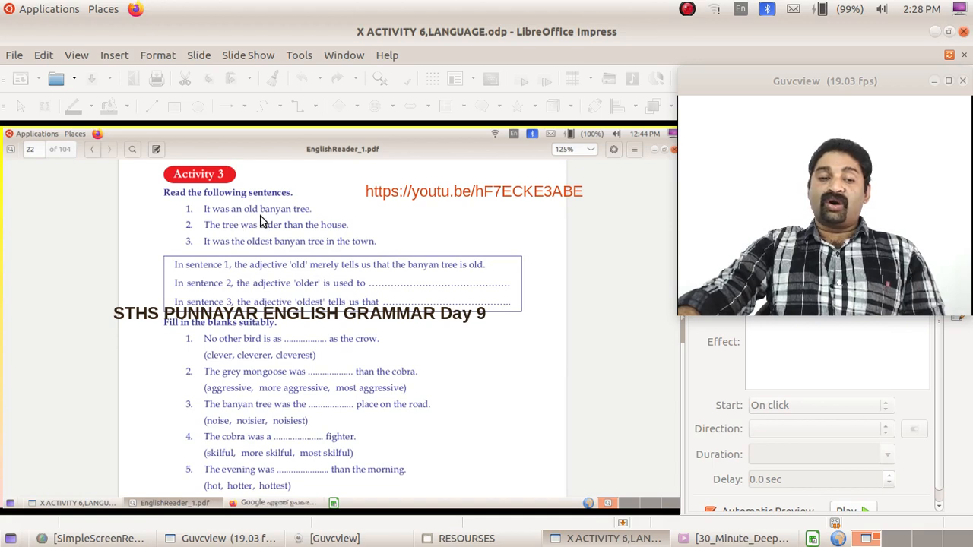
mouse_move(287, 257)
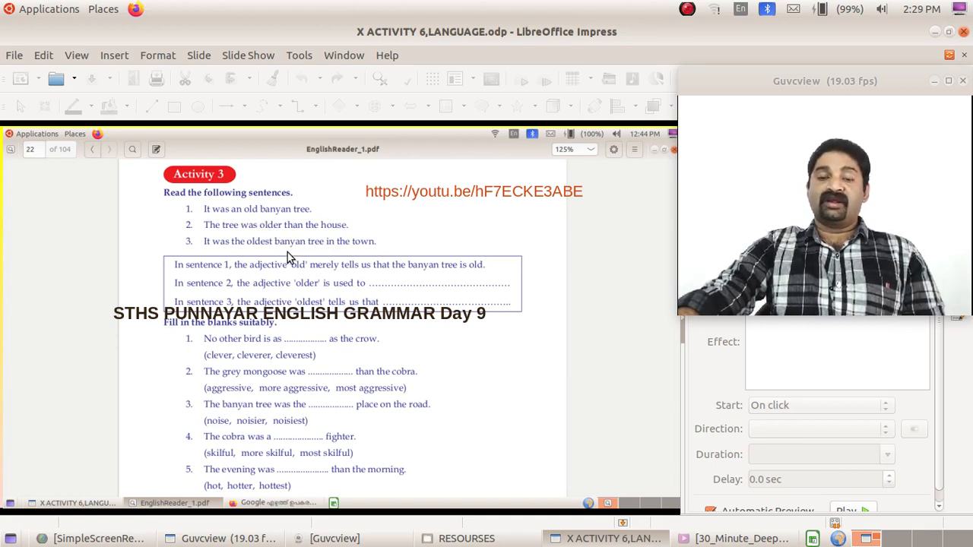
mouse_move(435, 169)
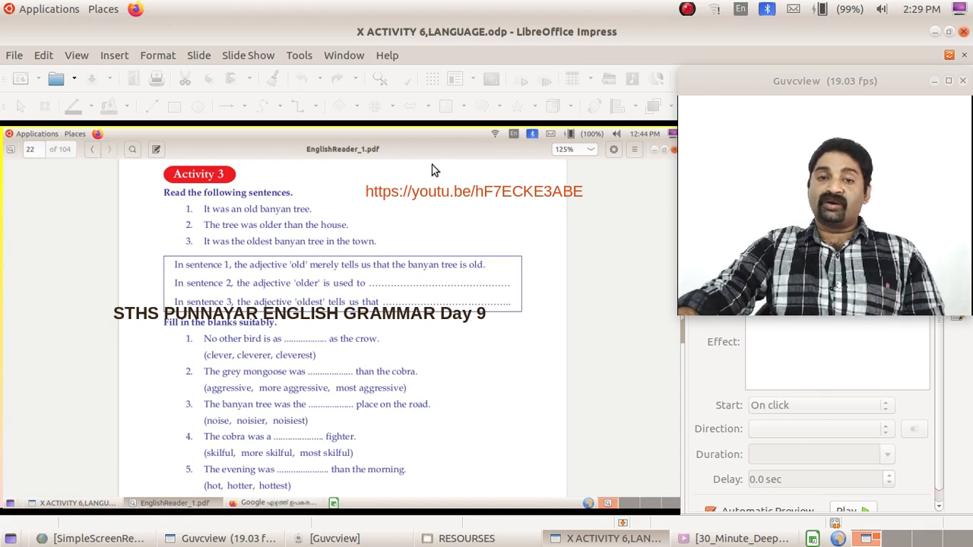
mouse_move(492, 265)
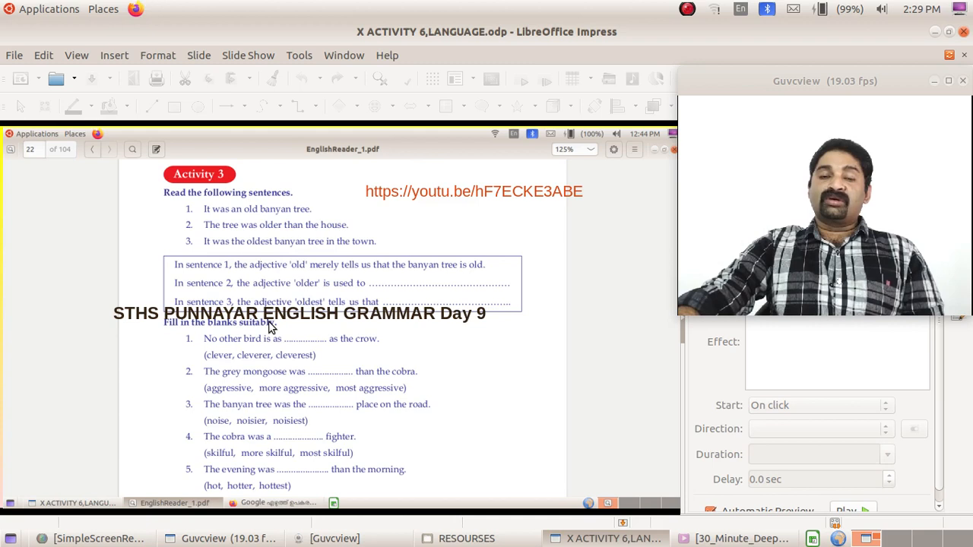
mouse_move(353, 371)
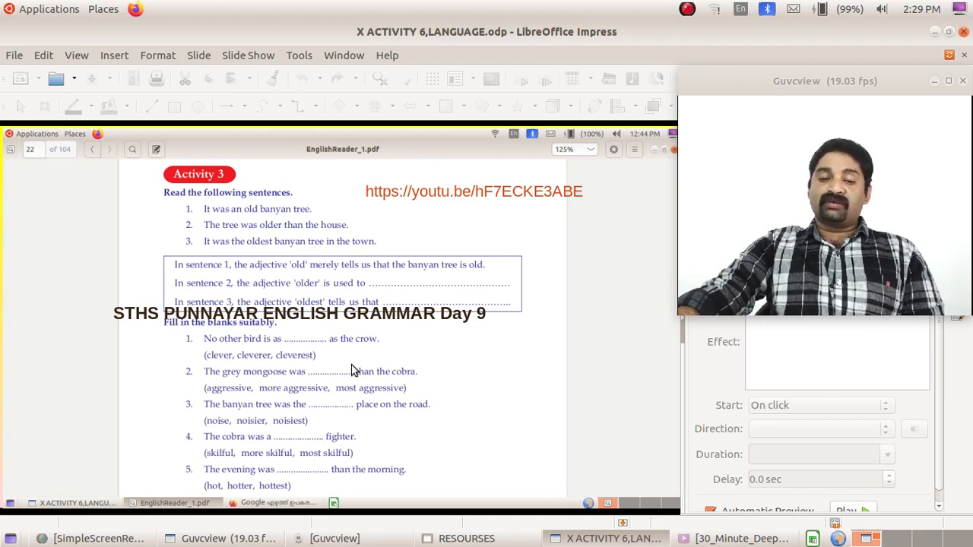
mouse_move(270, 335)
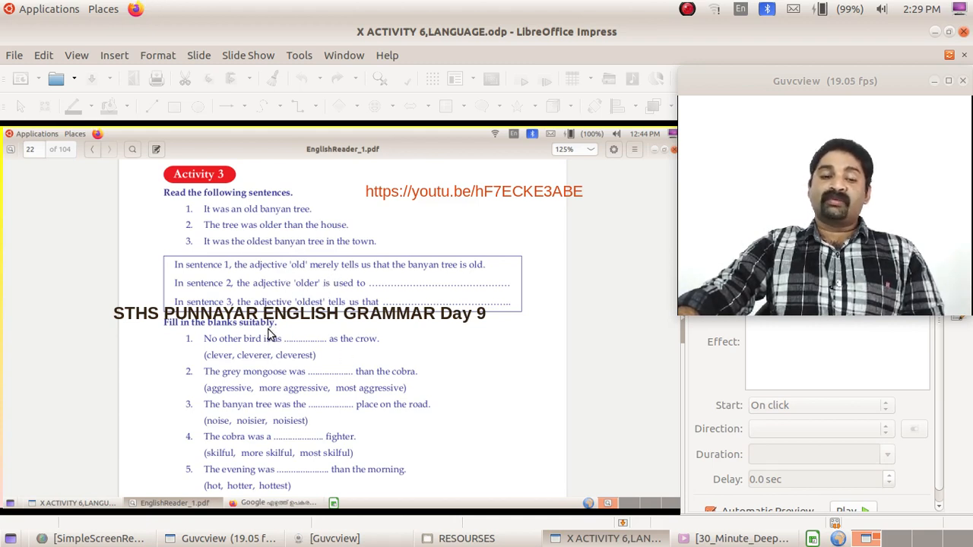
mouse_move(456, 234)
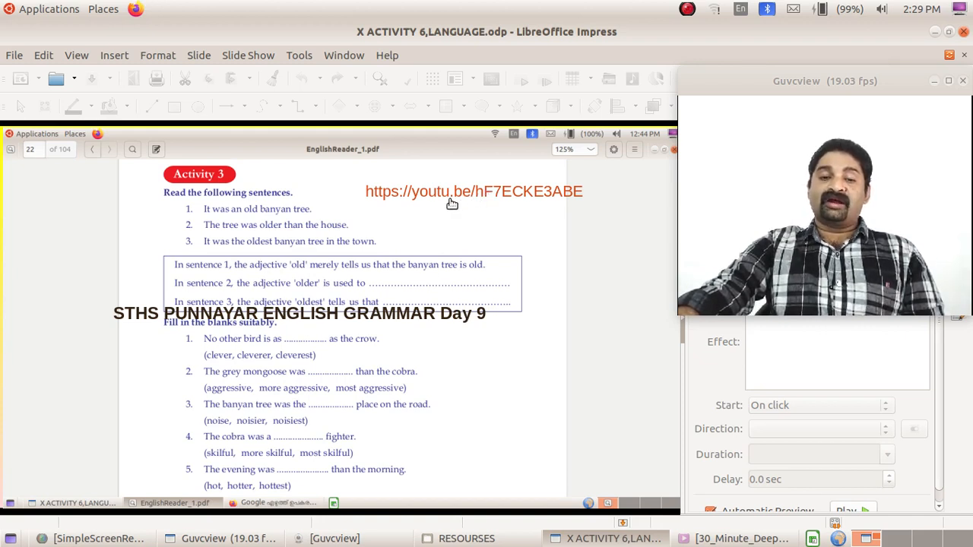
mouse_move(566, 196)
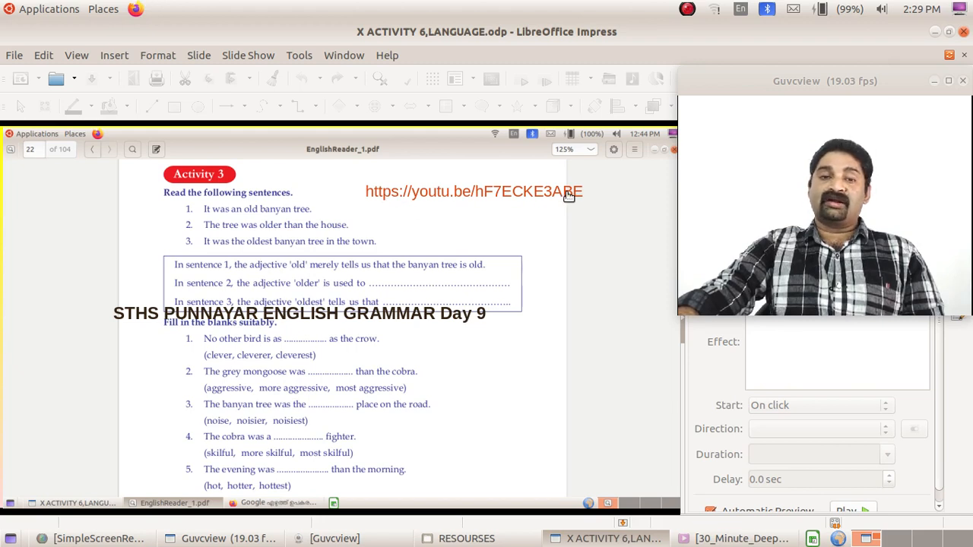
mouse_move(480, 201)
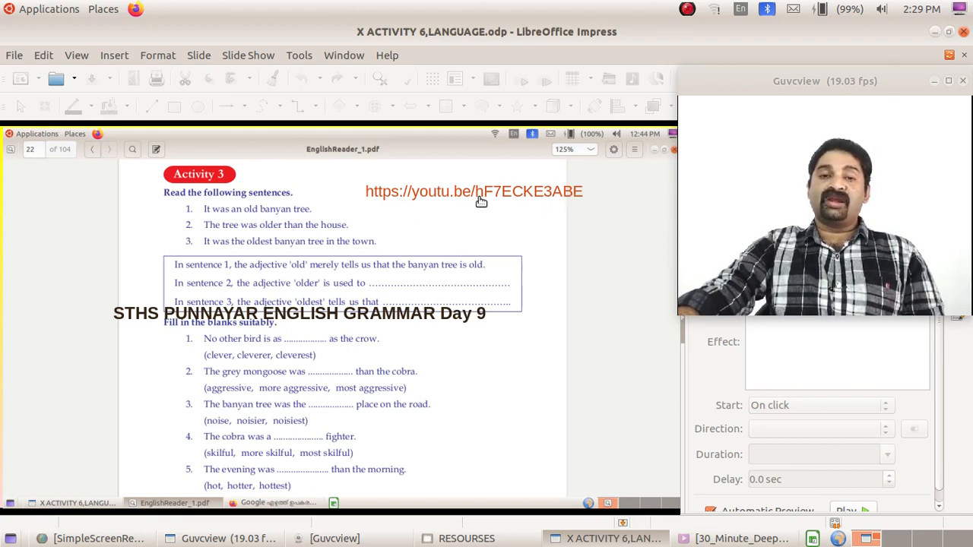
mouse_move(493, 213)
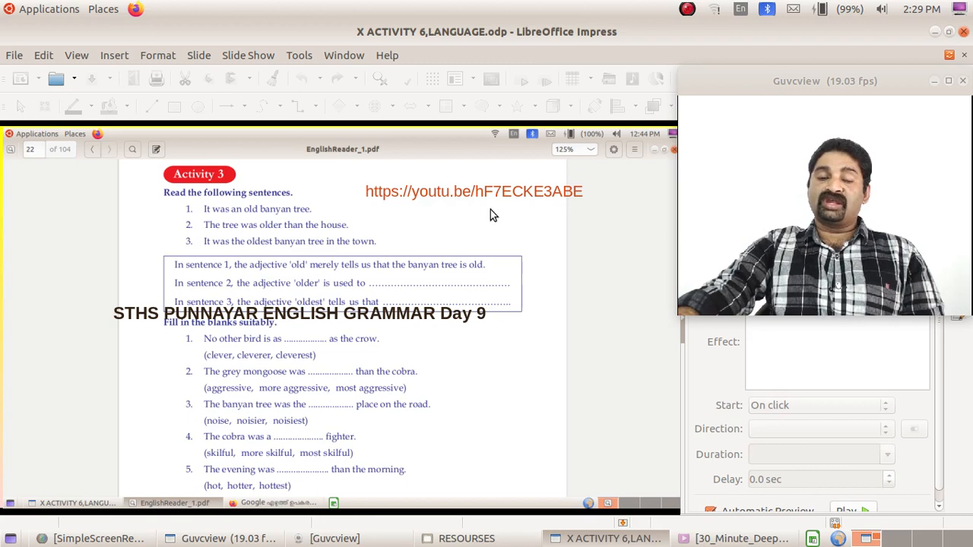
mouse_move(532, 198)
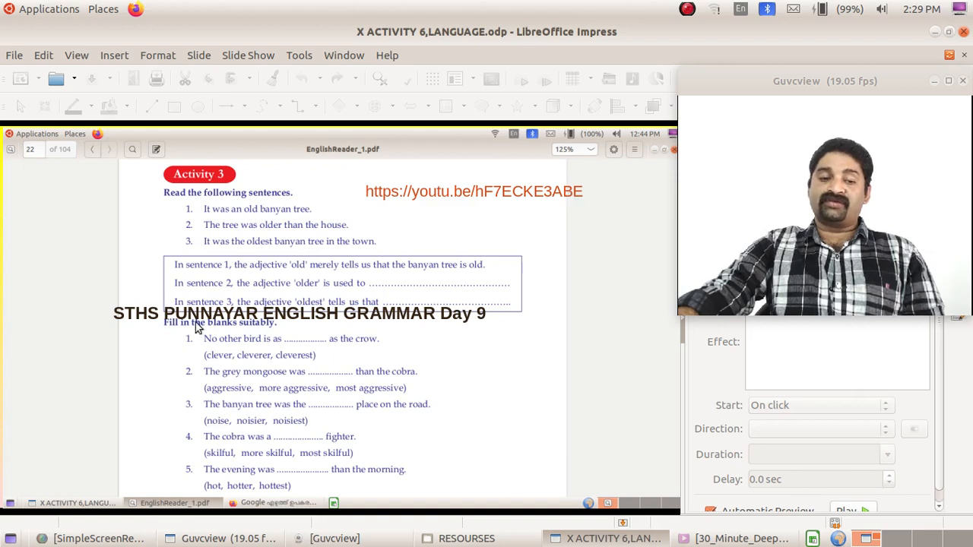
mouse_move(295, 303)
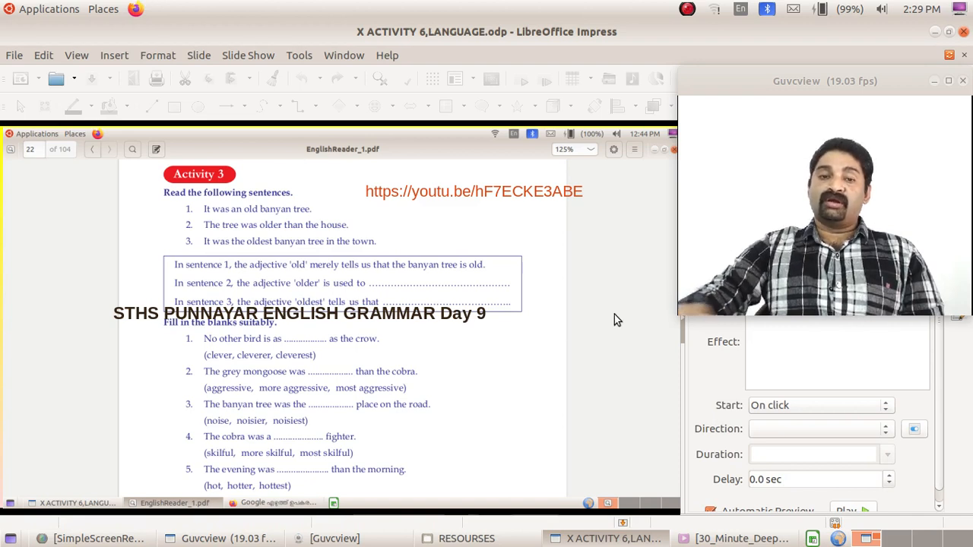
mouse_move(459, 327)
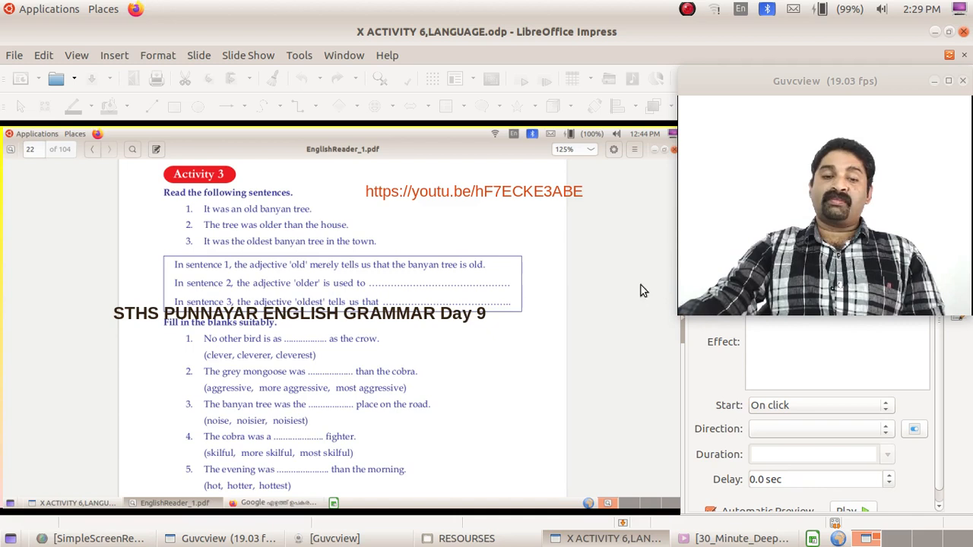
mouse_move(566, 210)
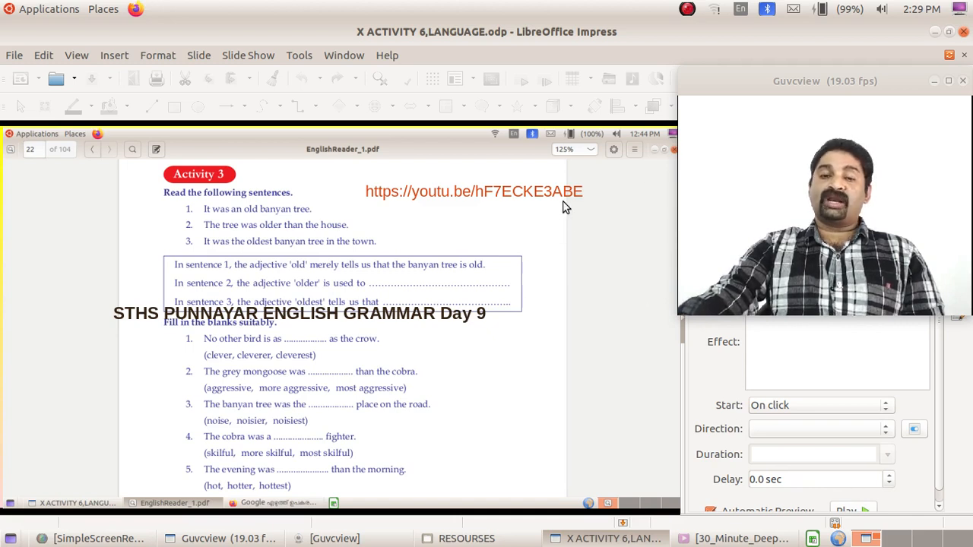
mouse_move(560, 210)
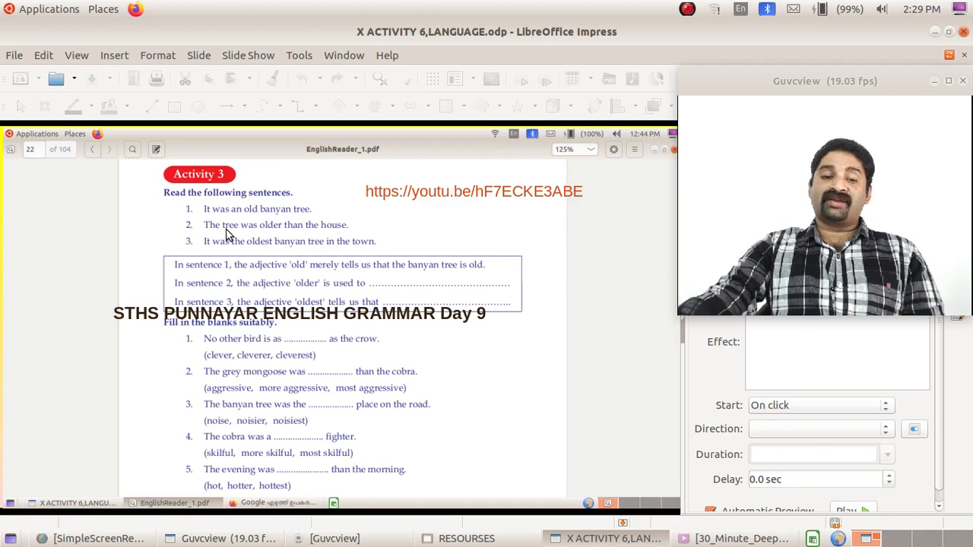
mouse_move(247, 222)
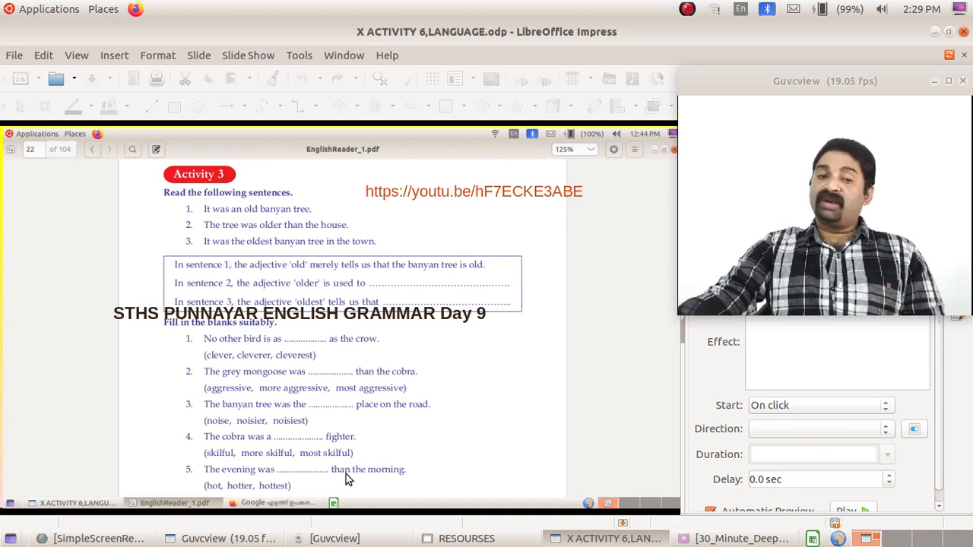
mouse_move(380, 456)
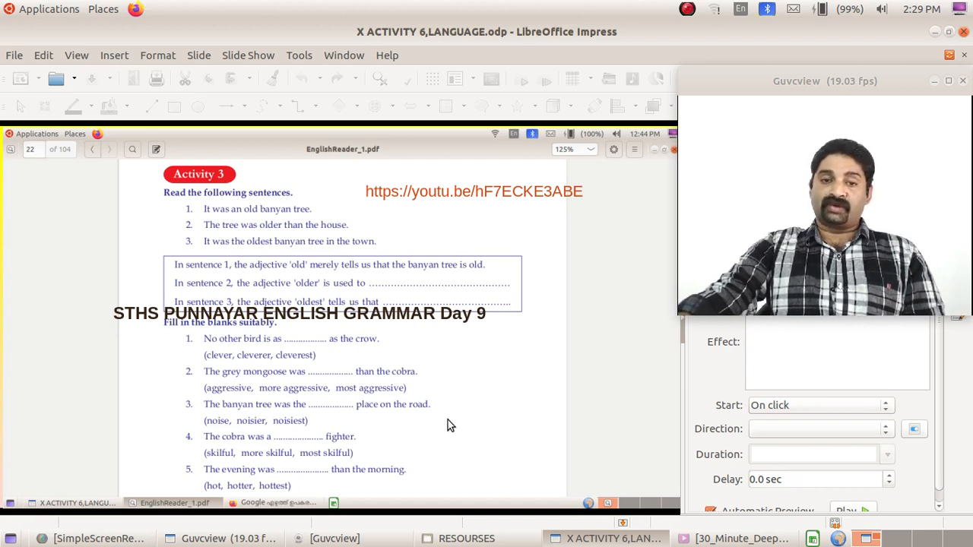
mouse_move(459, 407)
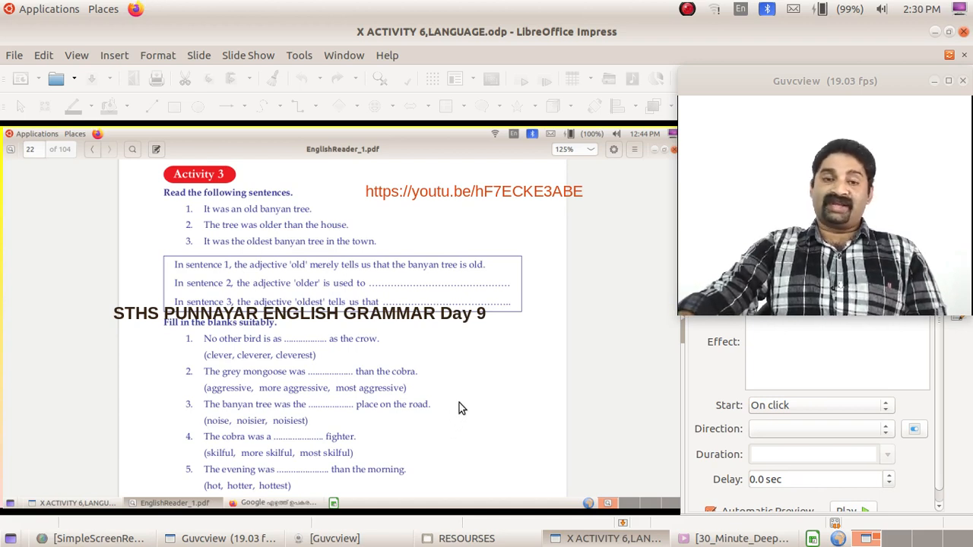
mouse_move(596, 344)
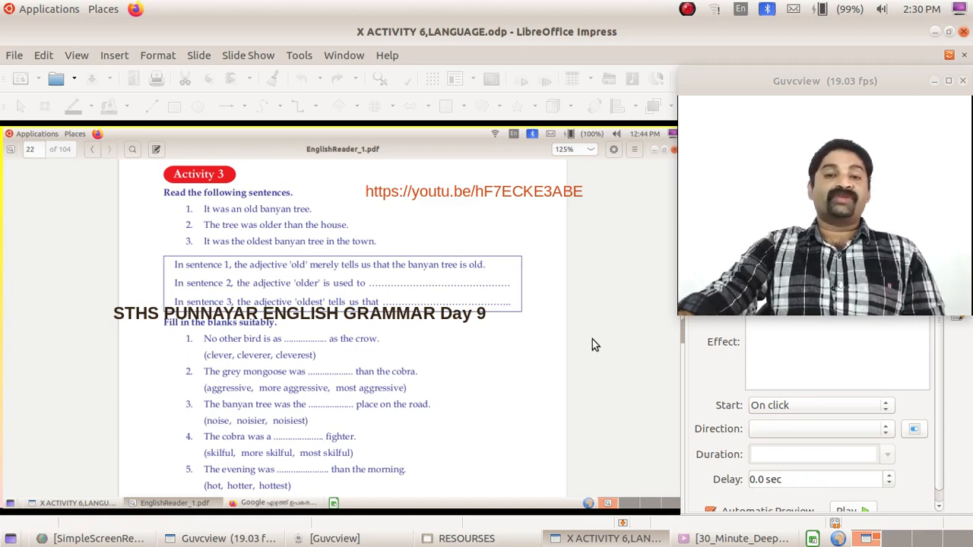
mouse_move(626, 313)
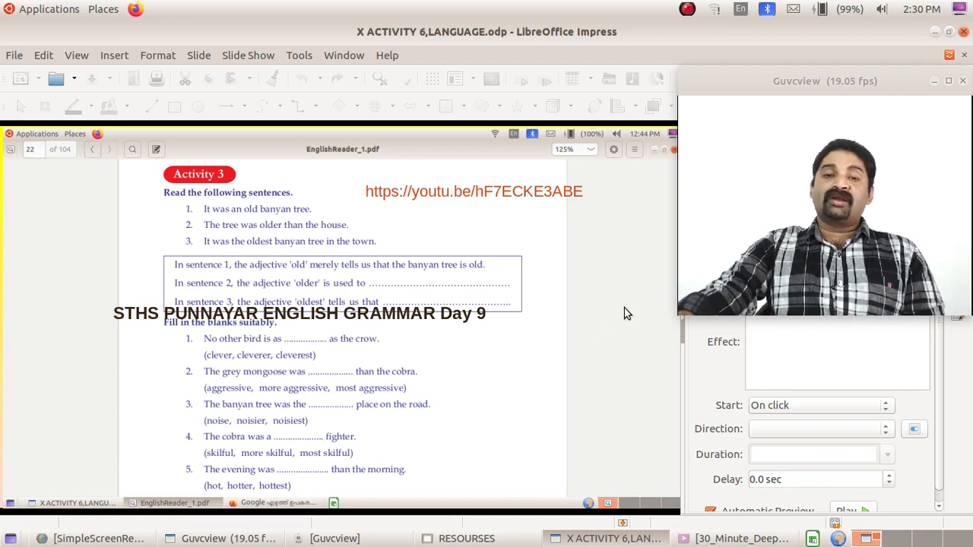
mouse_move(460, 199)
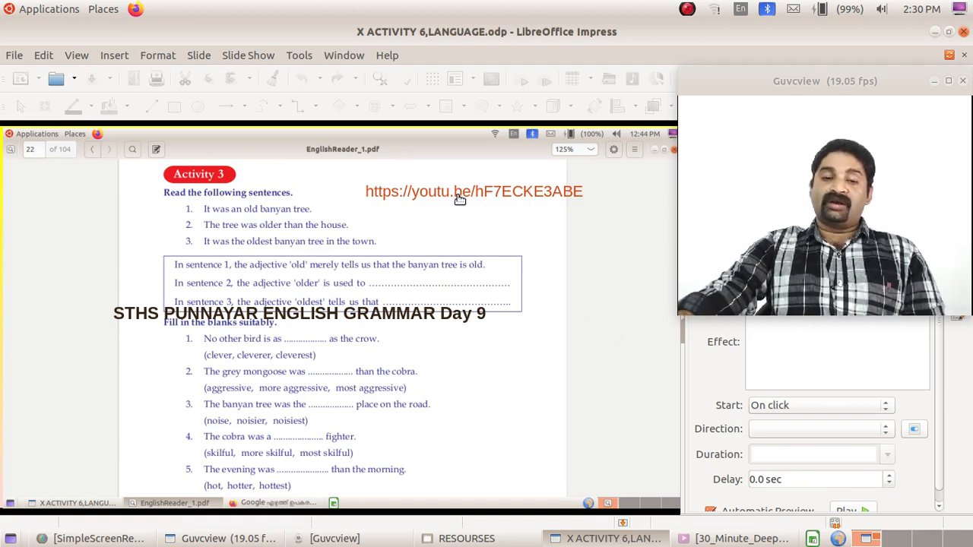
mouse_move(511, 219)
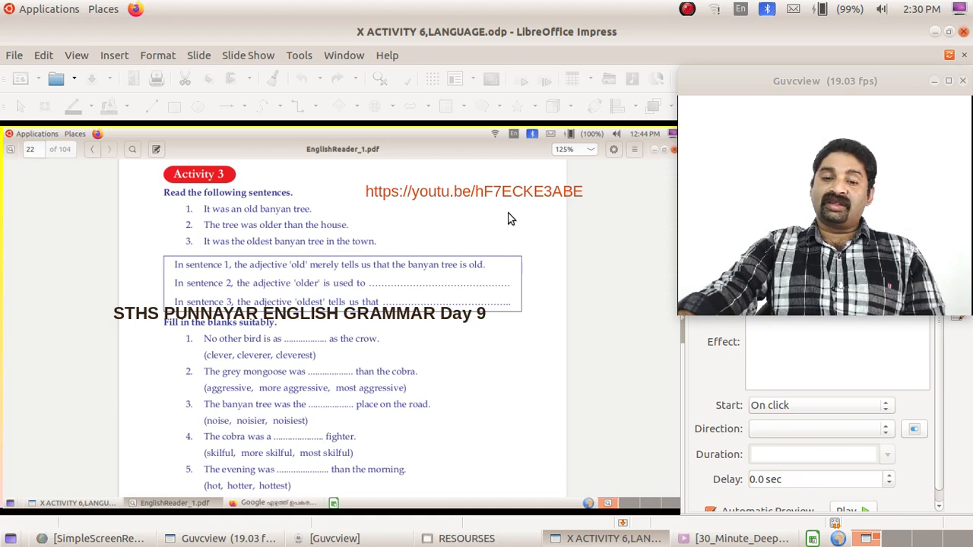
mouse_move(555, 192)
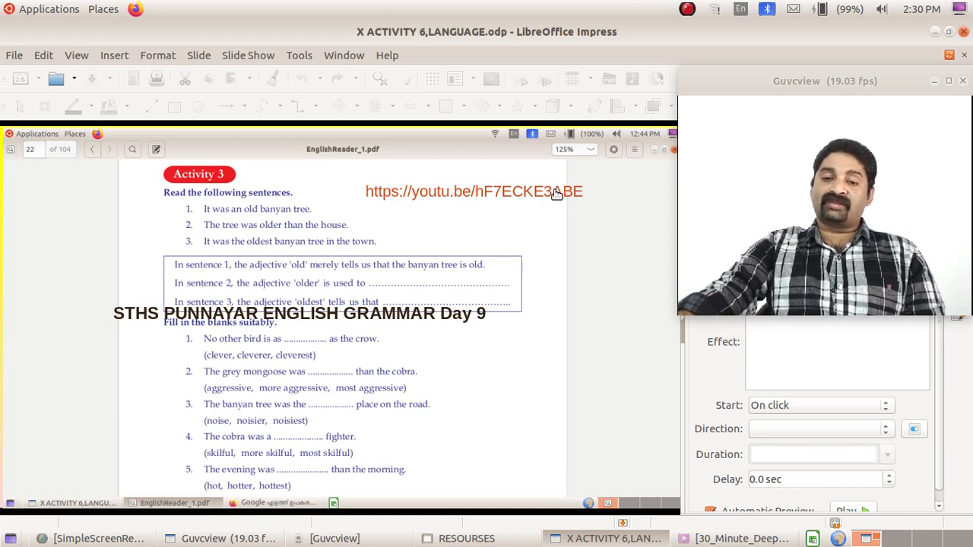
mouse_move(383, 194)
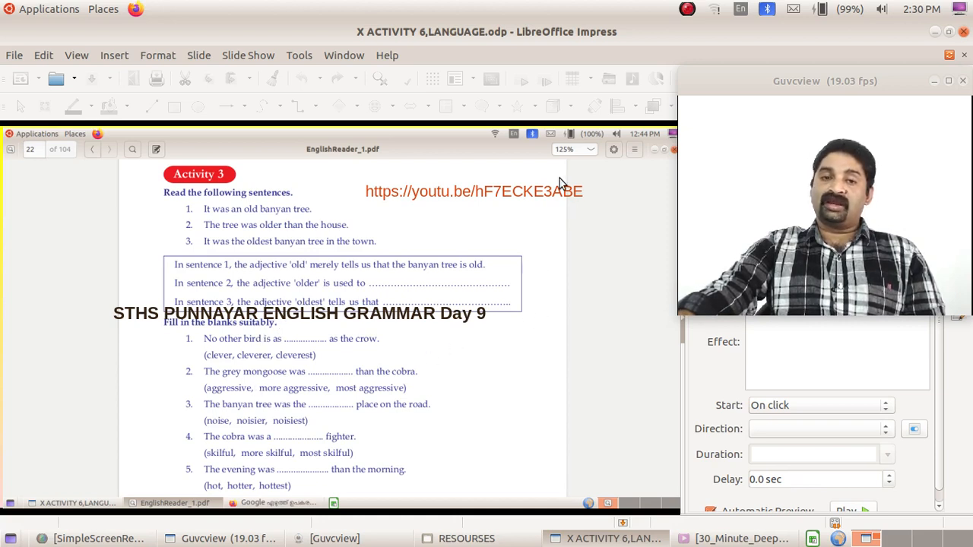
mouse_move(589, 213)
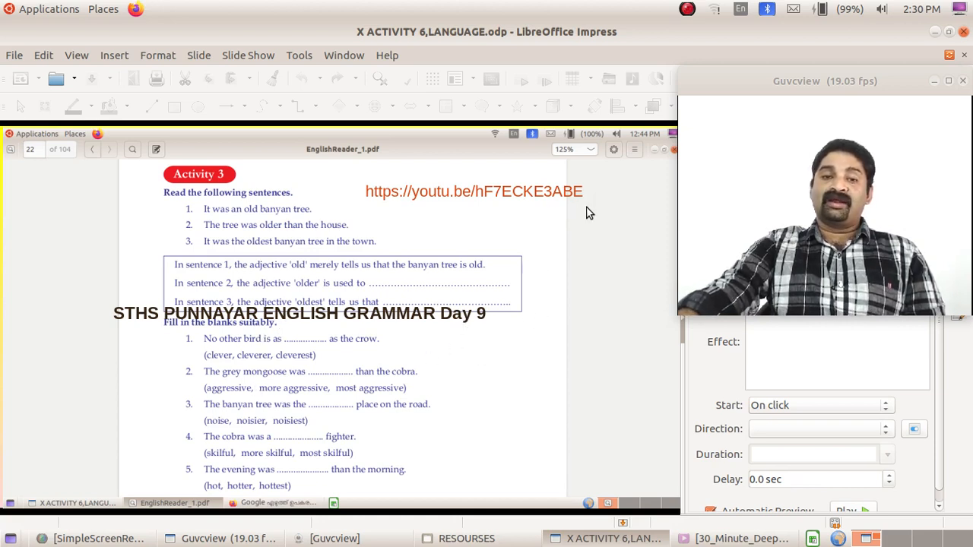
mouse_move(581, 213)
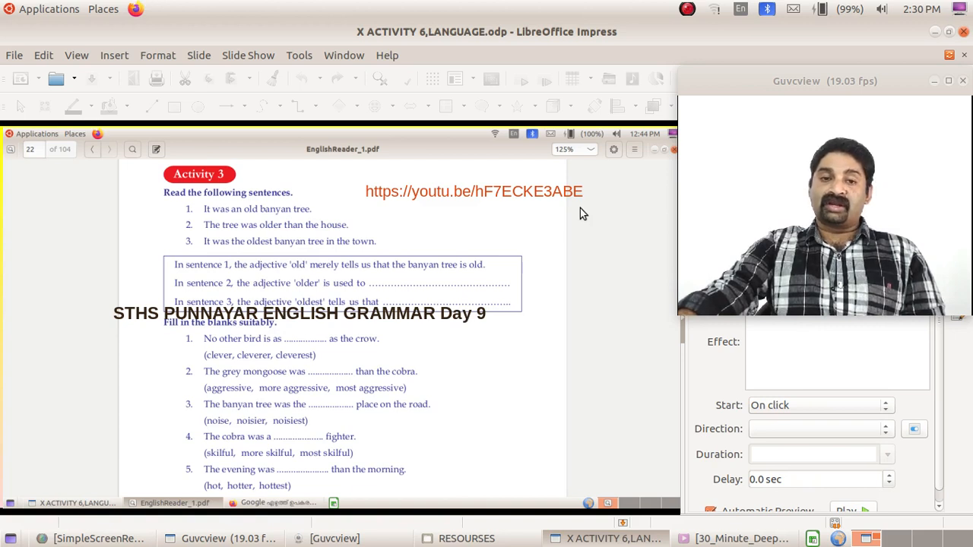
mouse_move(596, 231)
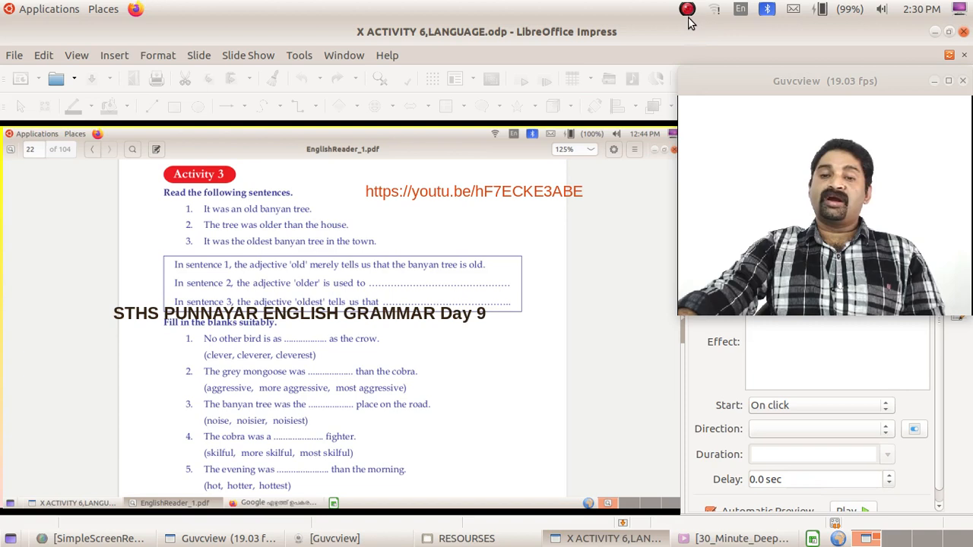
mouse_move(616, 277)
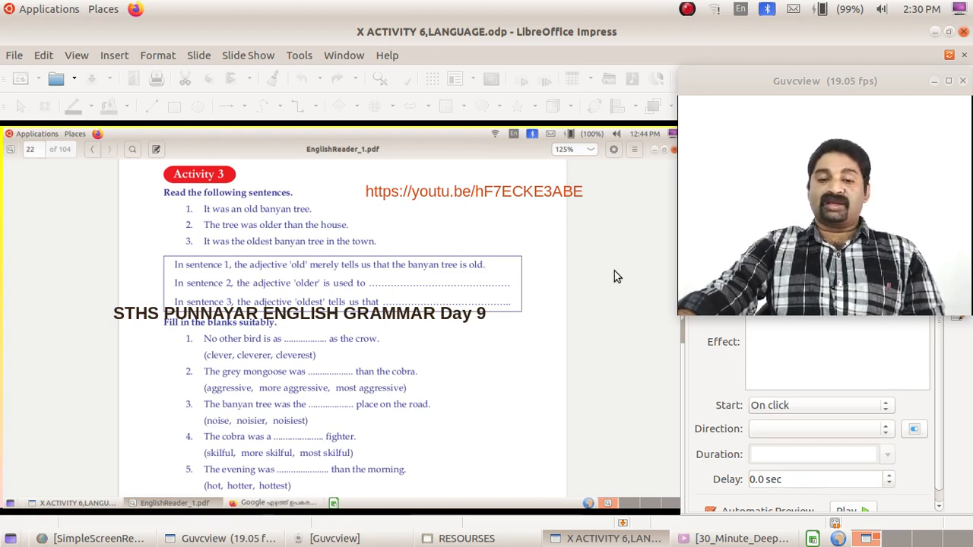
scroll("down", 3)
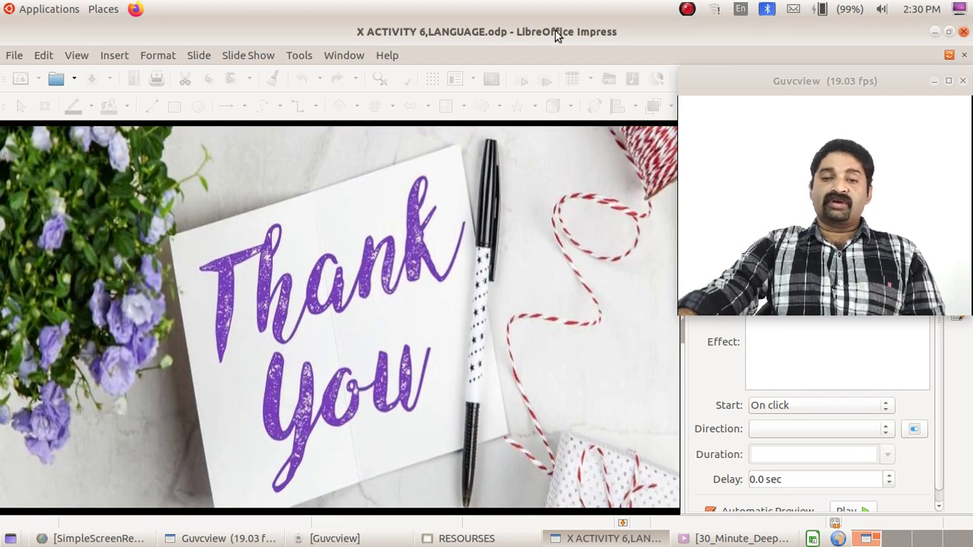
Step: Show the final Thank You slide to close the presentation
left_click(687, 10)
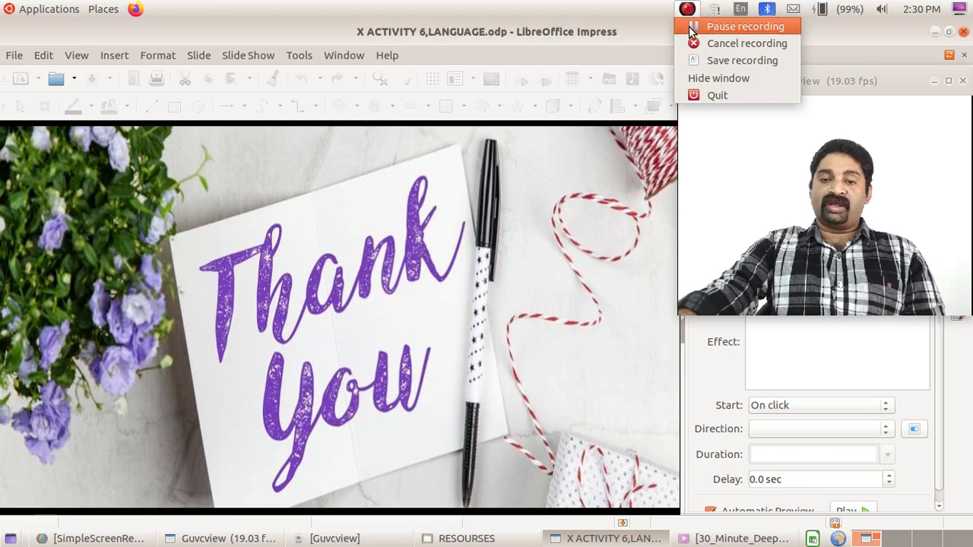